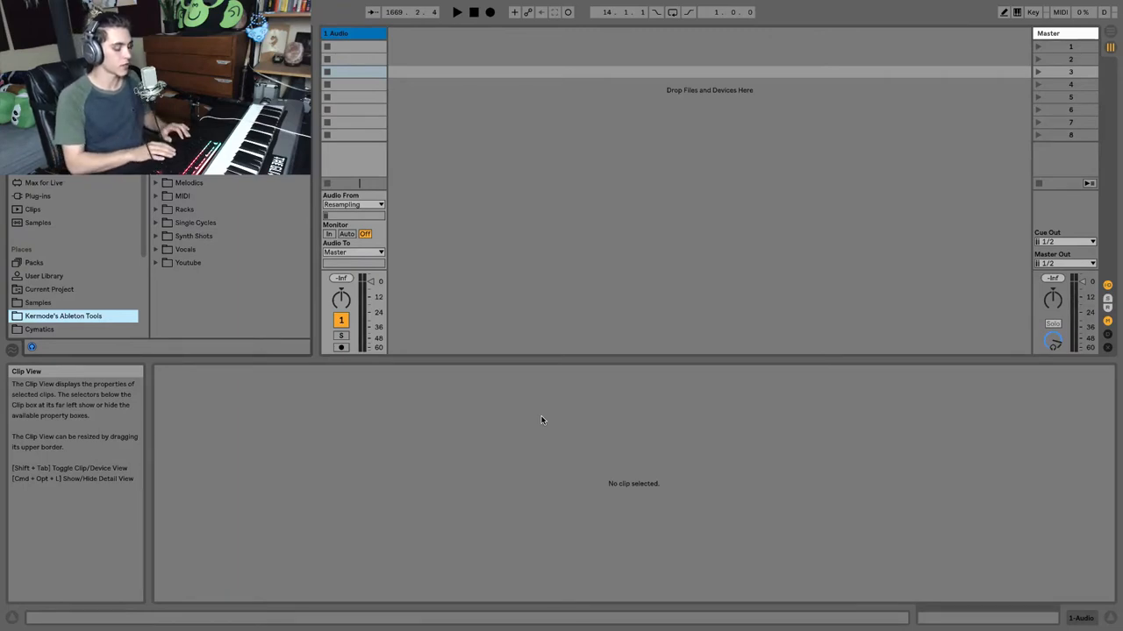
pyautogui.moveTo(544, 417)
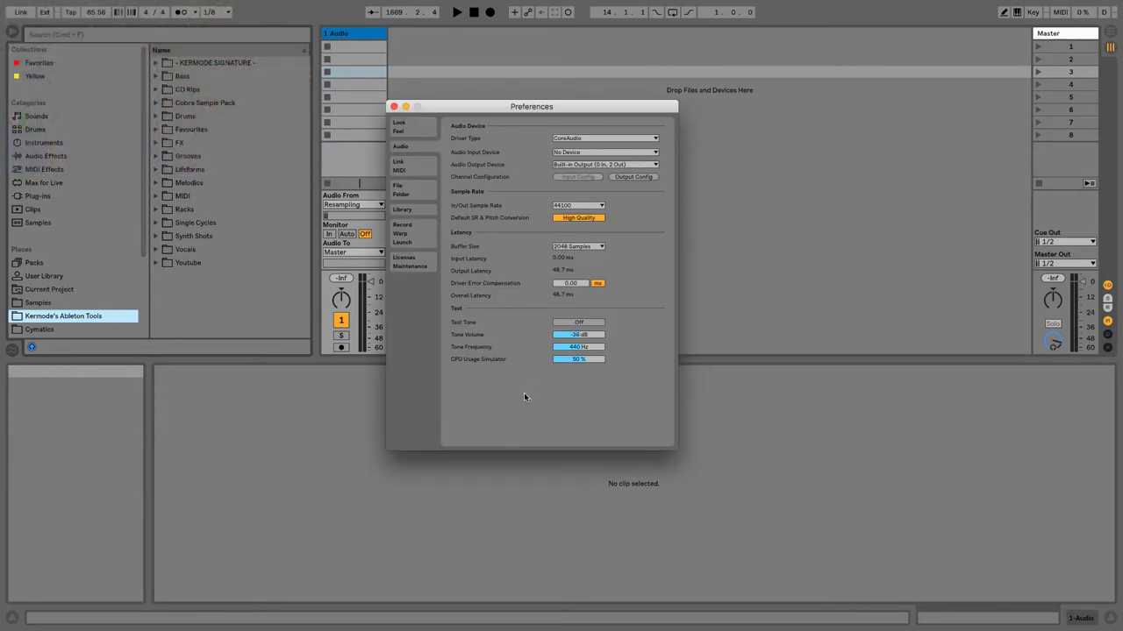
# - Reopen Live Preferences and select the external interface as the Audio Input Device
pyautogui.click(400, 107)
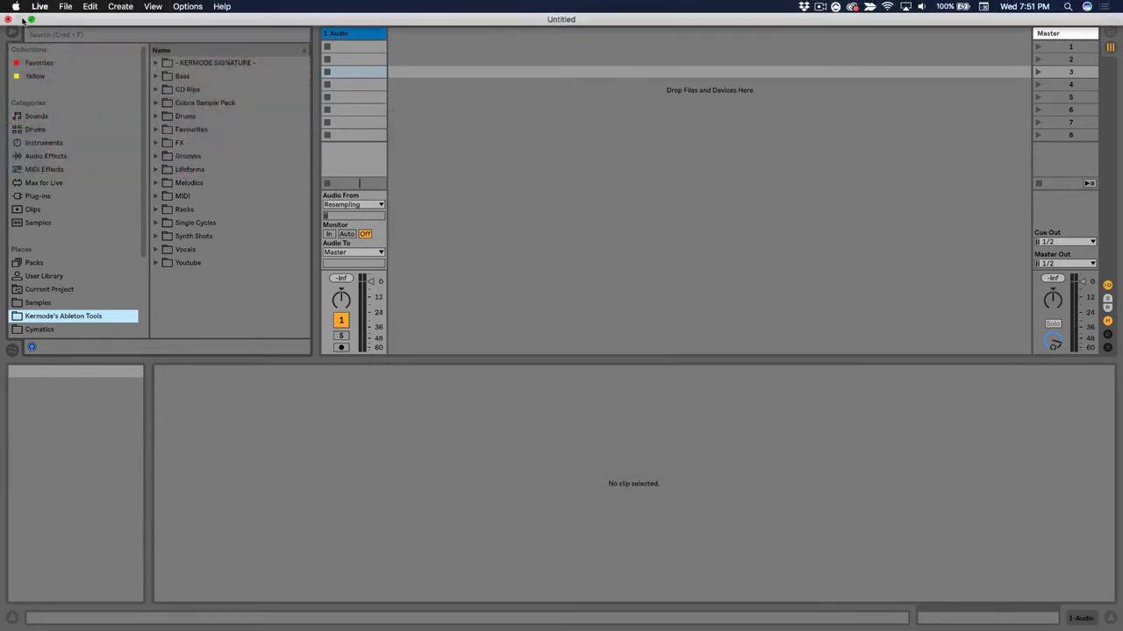
pyautogui.click(42, 7)
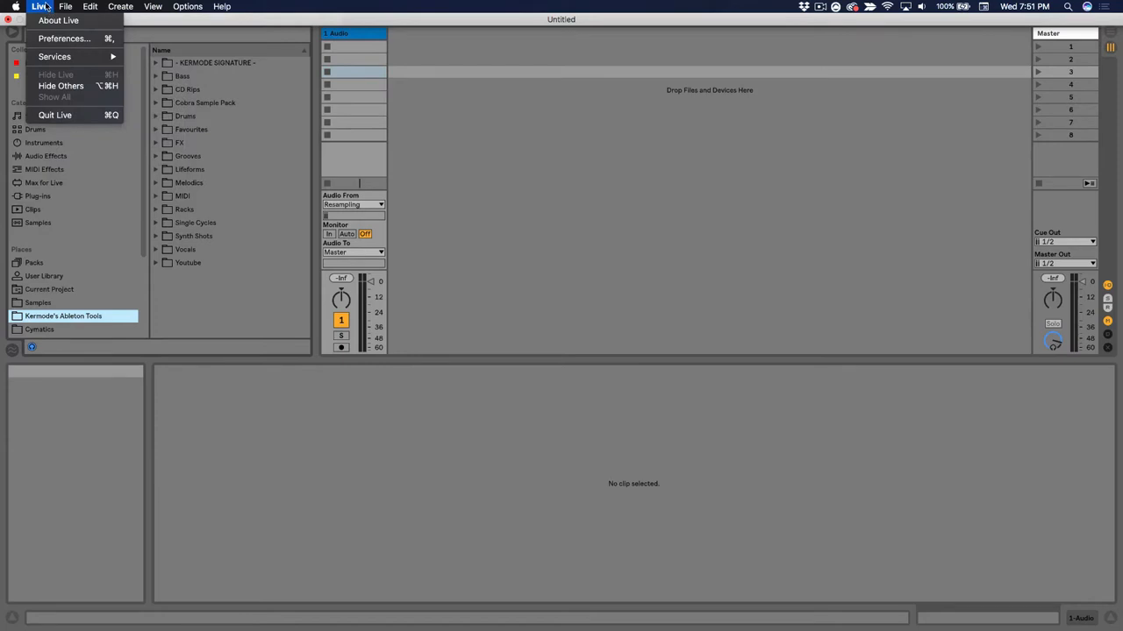
pyautogui.click(60, 38)
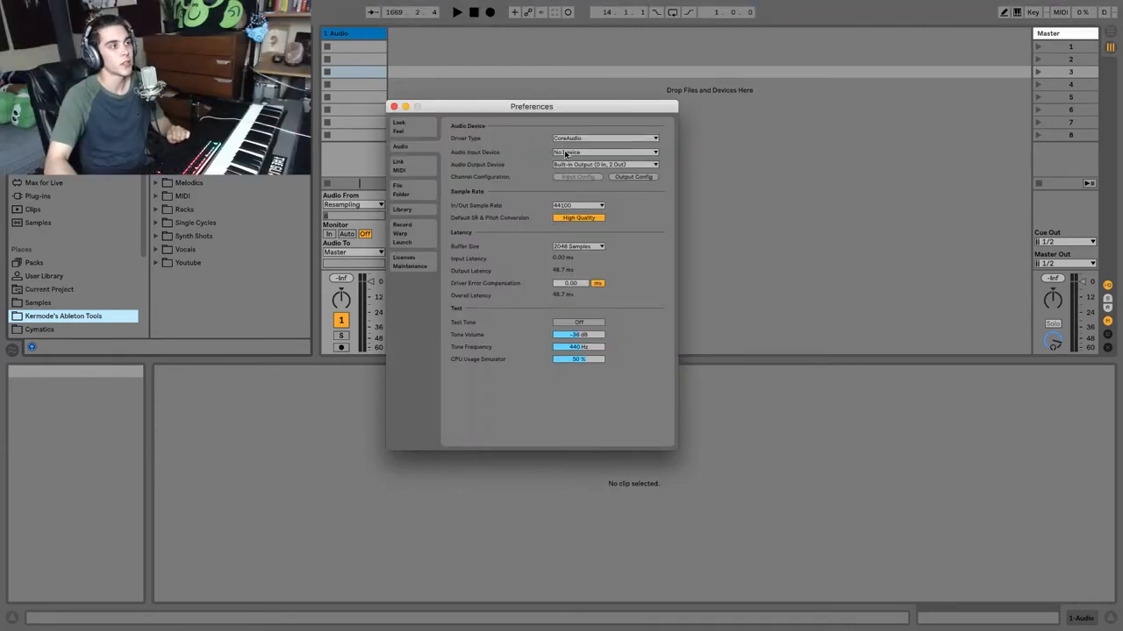
pyautogui.click(602, 151)
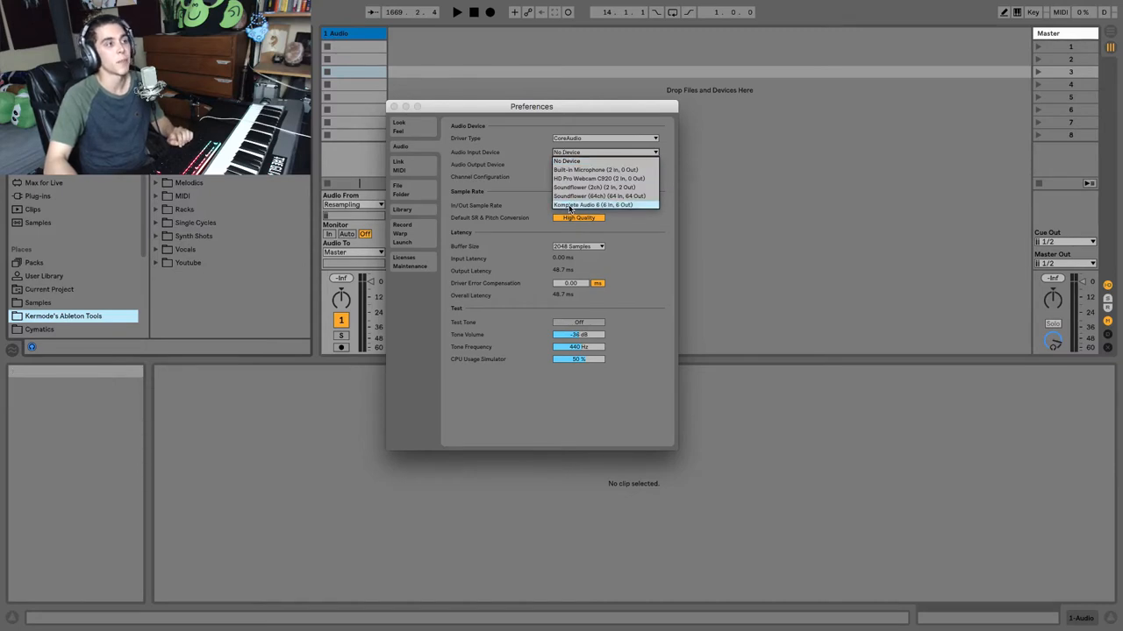
pyautogui.click(596, 204)
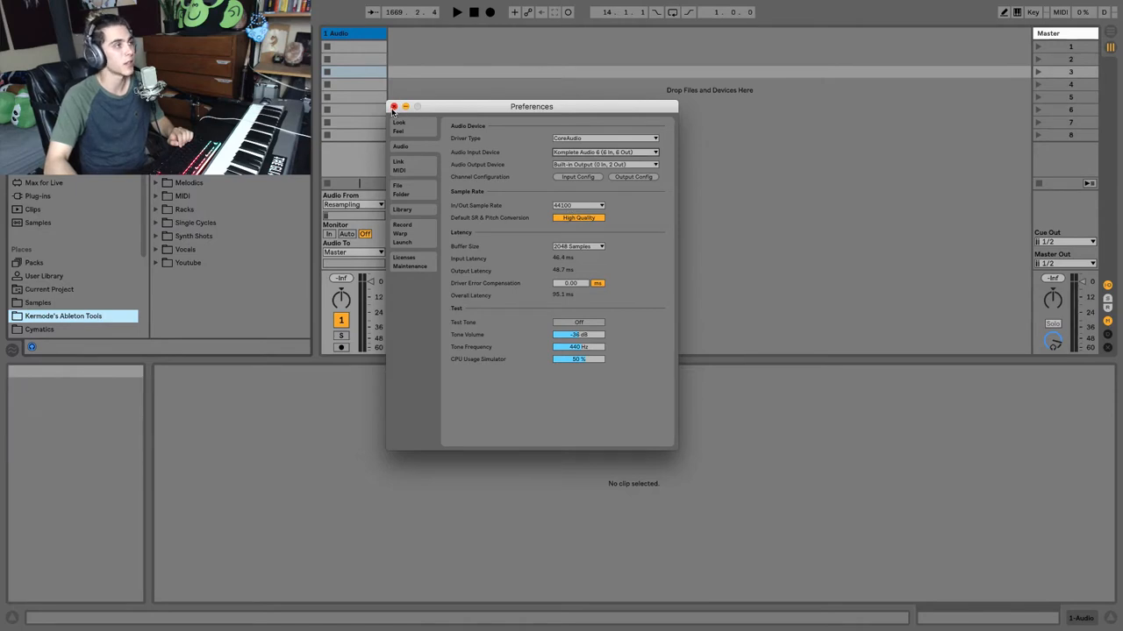
pyautogui.click(393, 107)
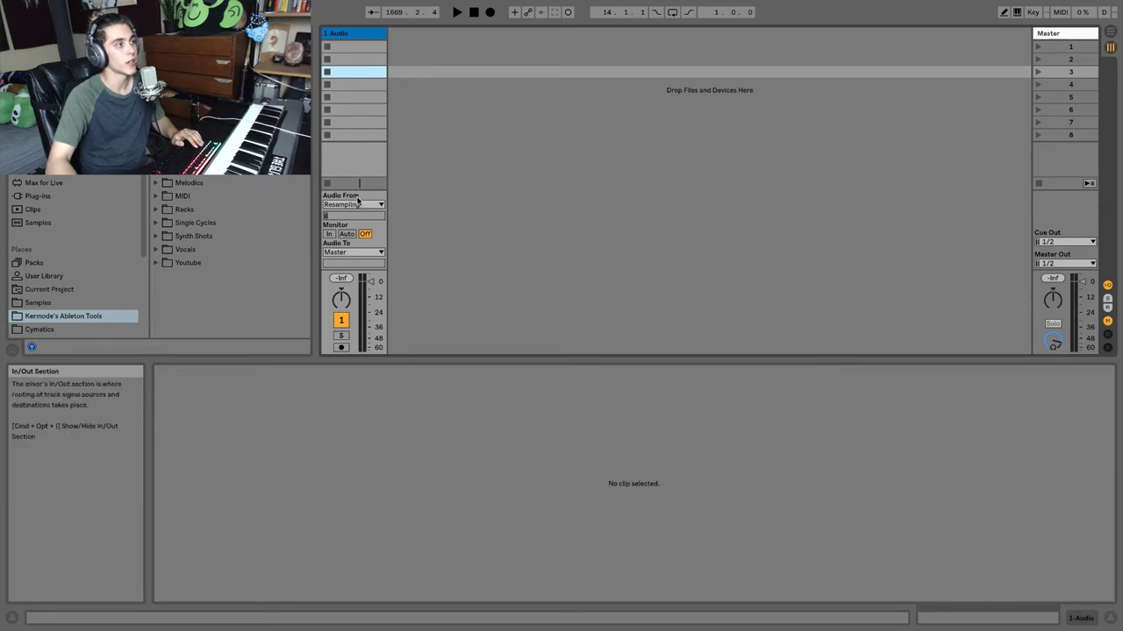
# - Set the audio track's Audio From to Ext. In and pick the vocal's interface input channel
pyautogui.click(352, 204)
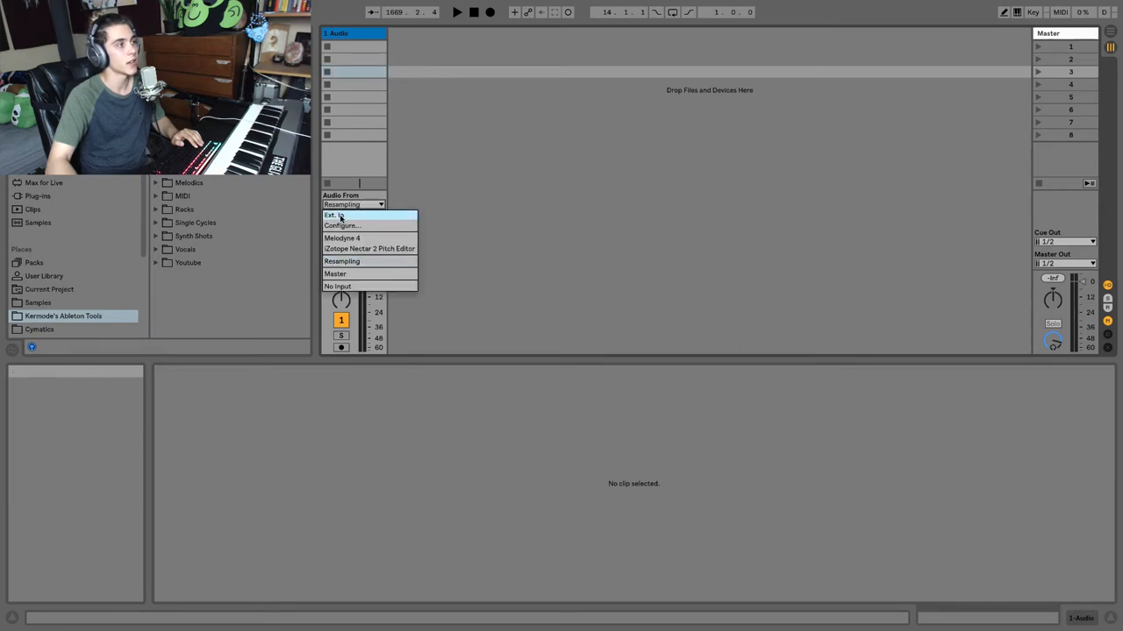
pyautogui.click(334, 214)
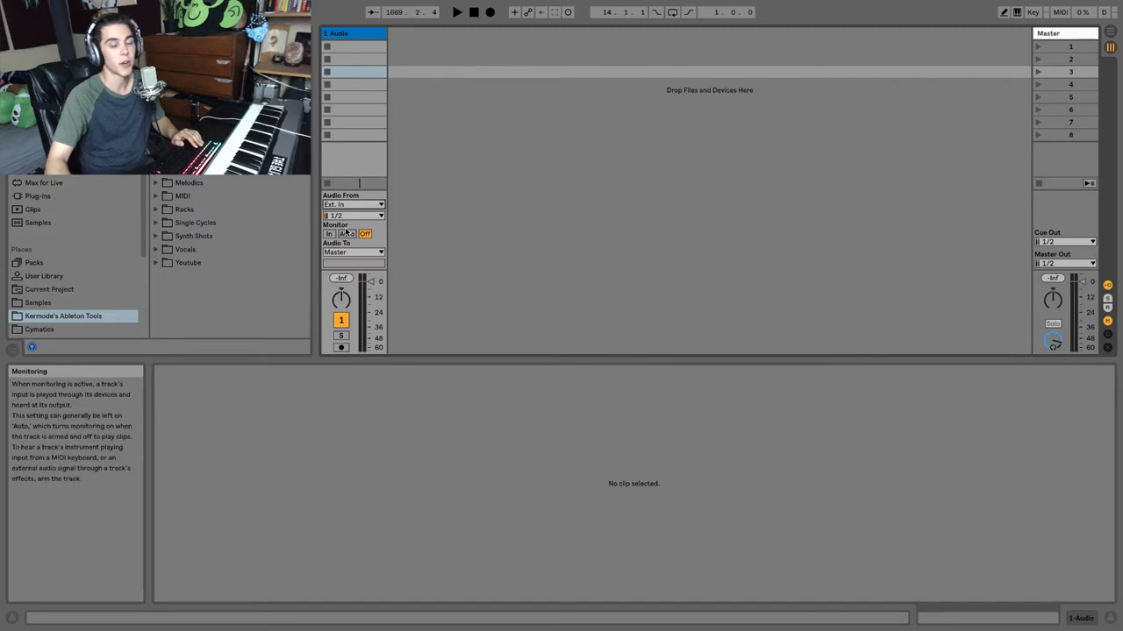
pyautogui.moveTo(349, 216)
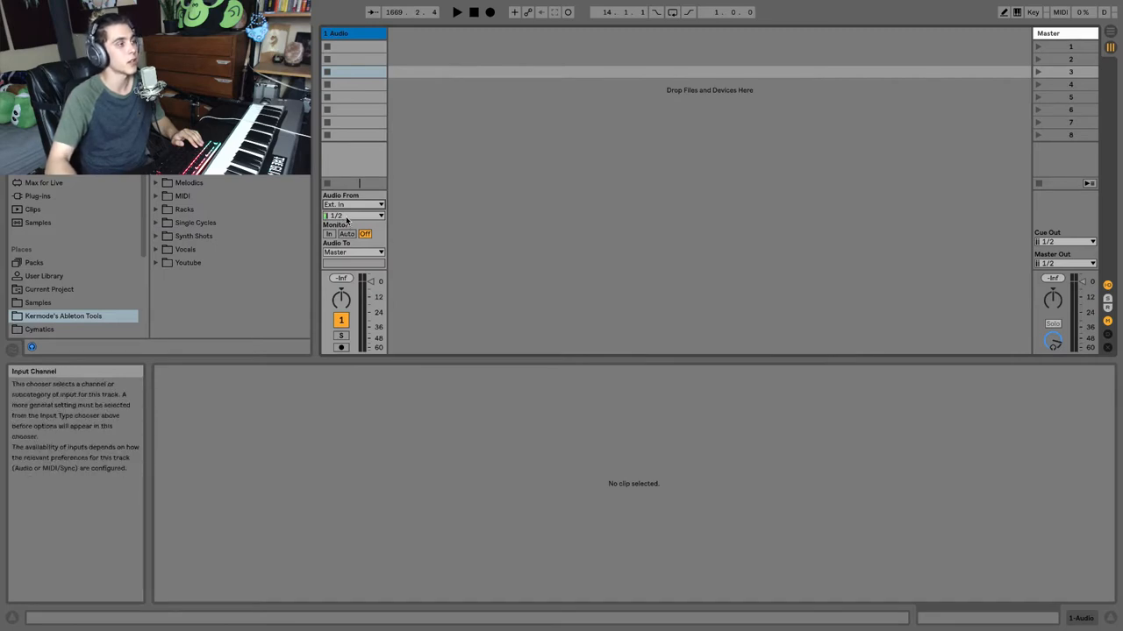
pyautogui.click(352, 214)
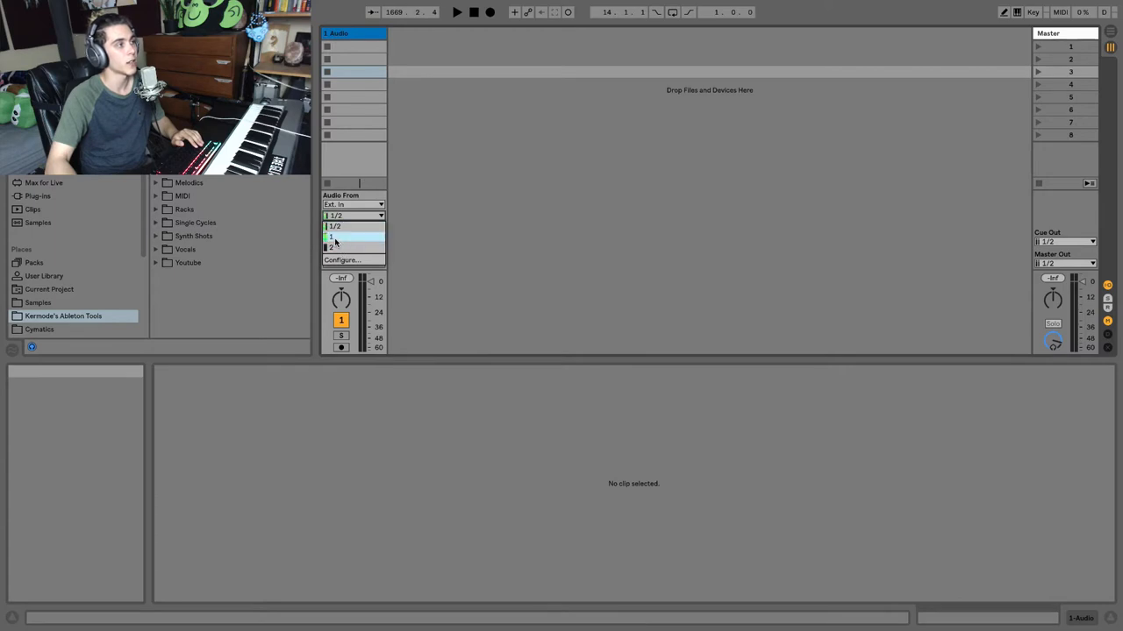
pyautogui.click(333, 237)
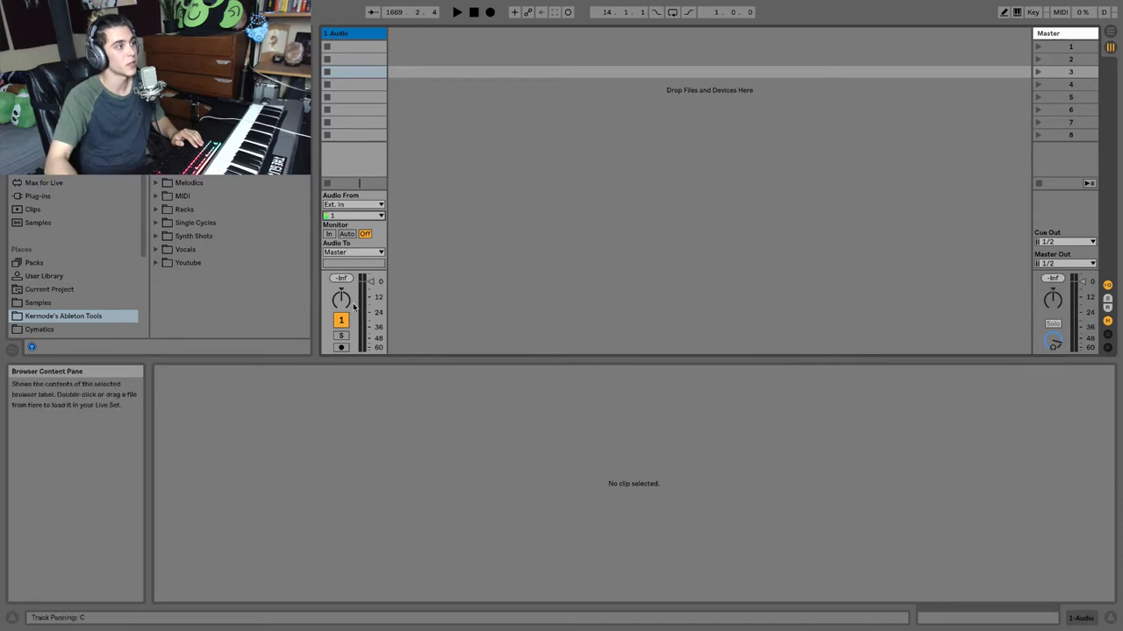
pyautogui.moveTo(344, 235)
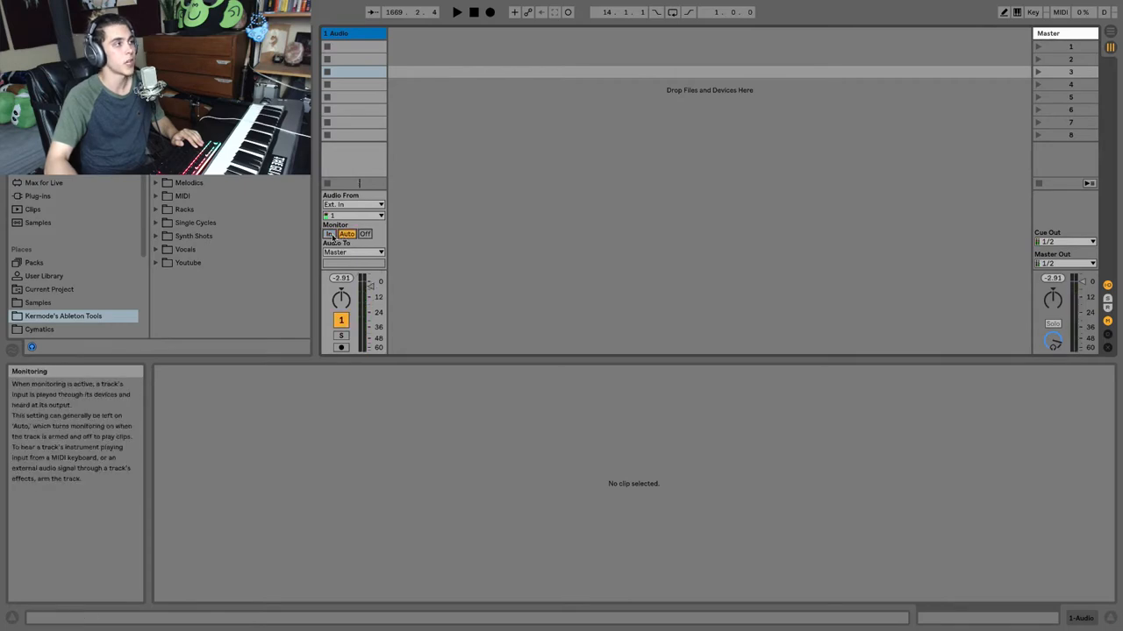
pyautogui.moveTo(337, 244)
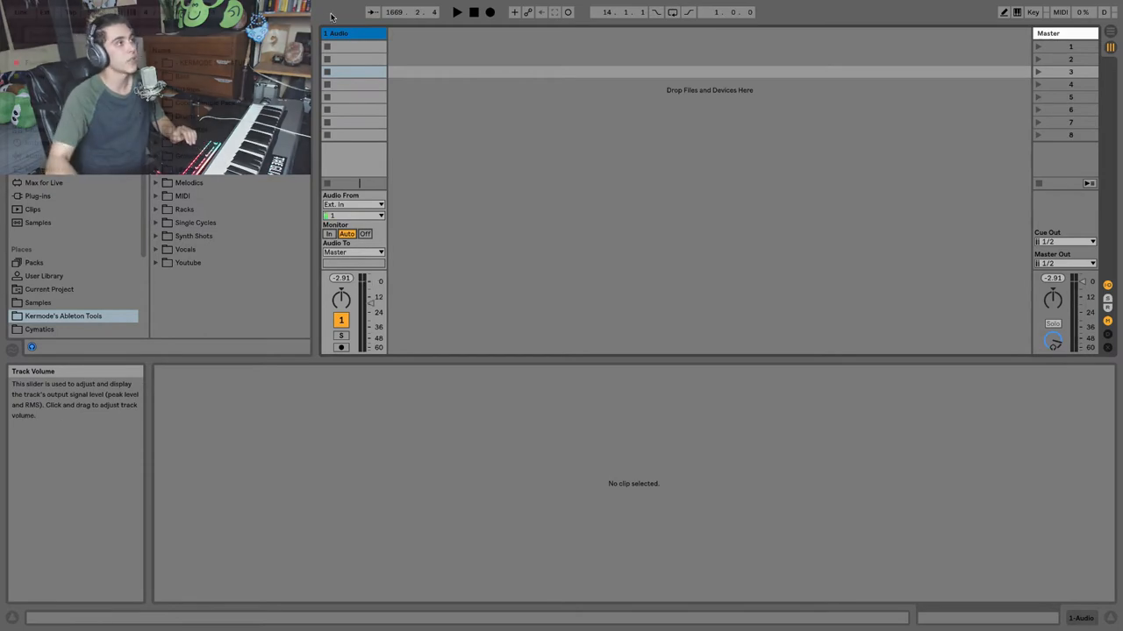
pyautogui.click(182, 7)
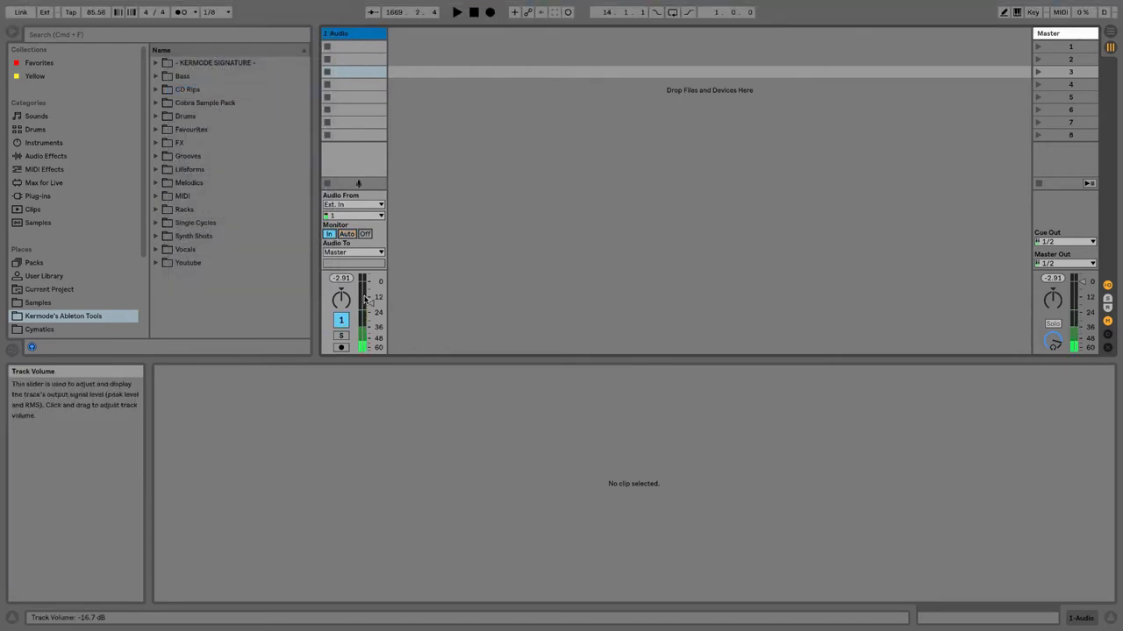
pyautogui.moveTo(344, 235)
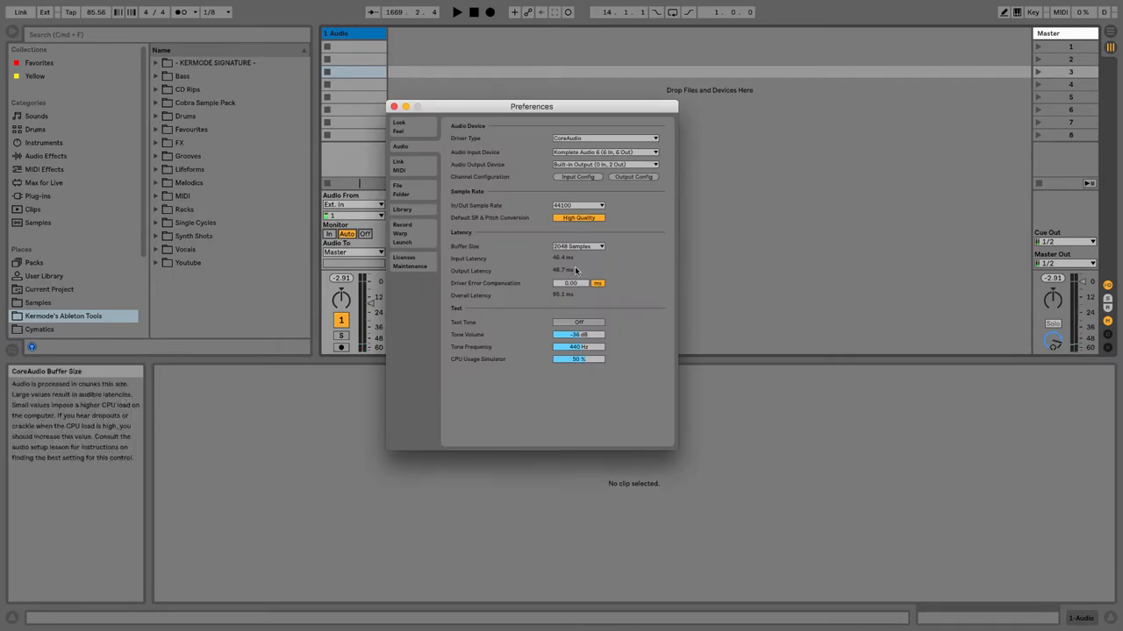
pyautogui.click(577, 246)
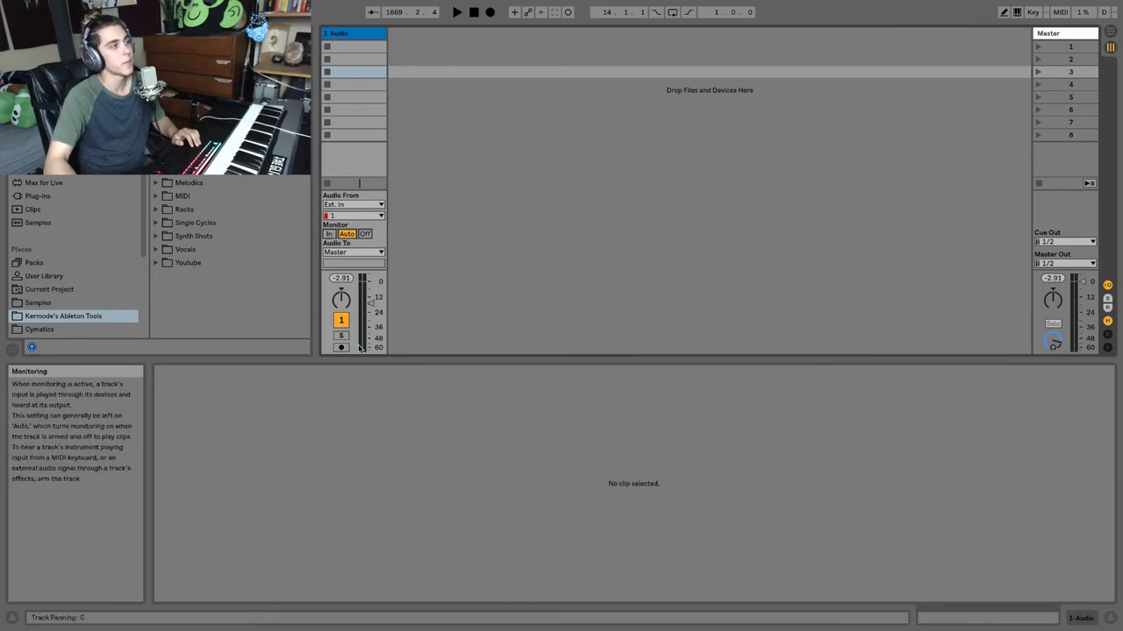
# - Record a vocal take into the track's first clip slot and stop recording
pyautogui.click(340, 347)
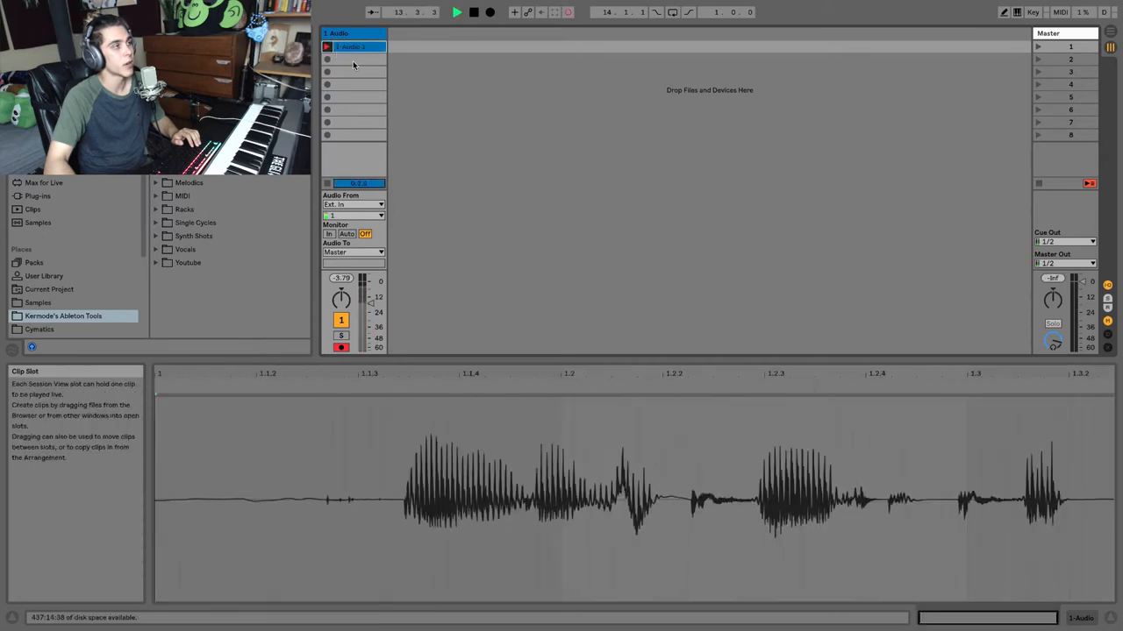
pyautogui.click(329, 45)
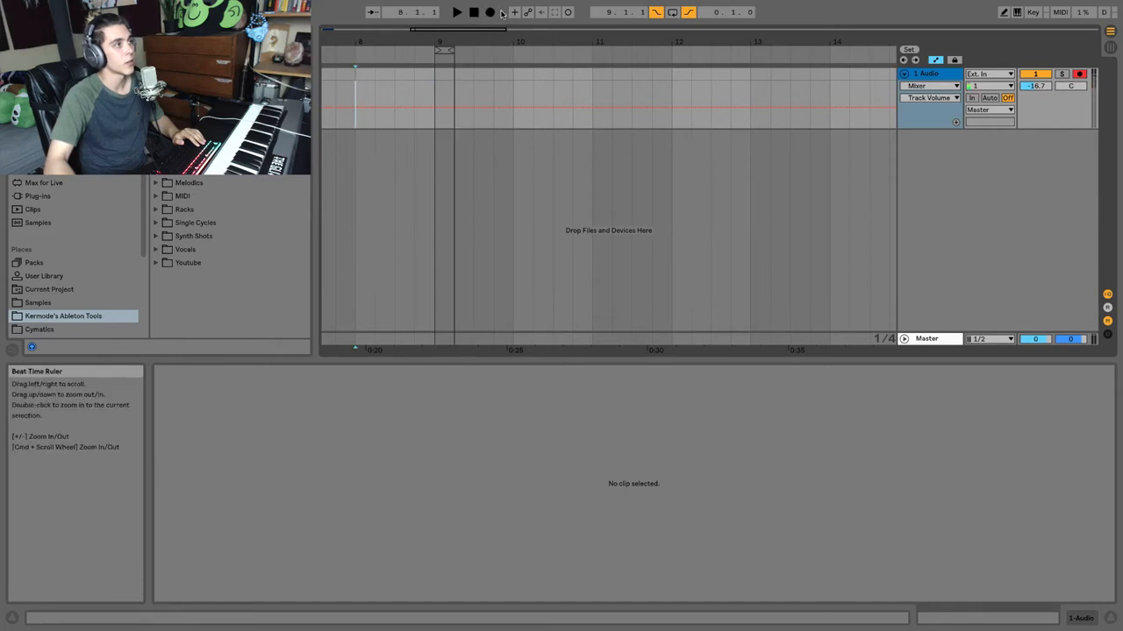
# - Place the recorded vocal clip in the Arrangement and show its Clip View waveform and warp settings
pyautogui.click(458, 10)
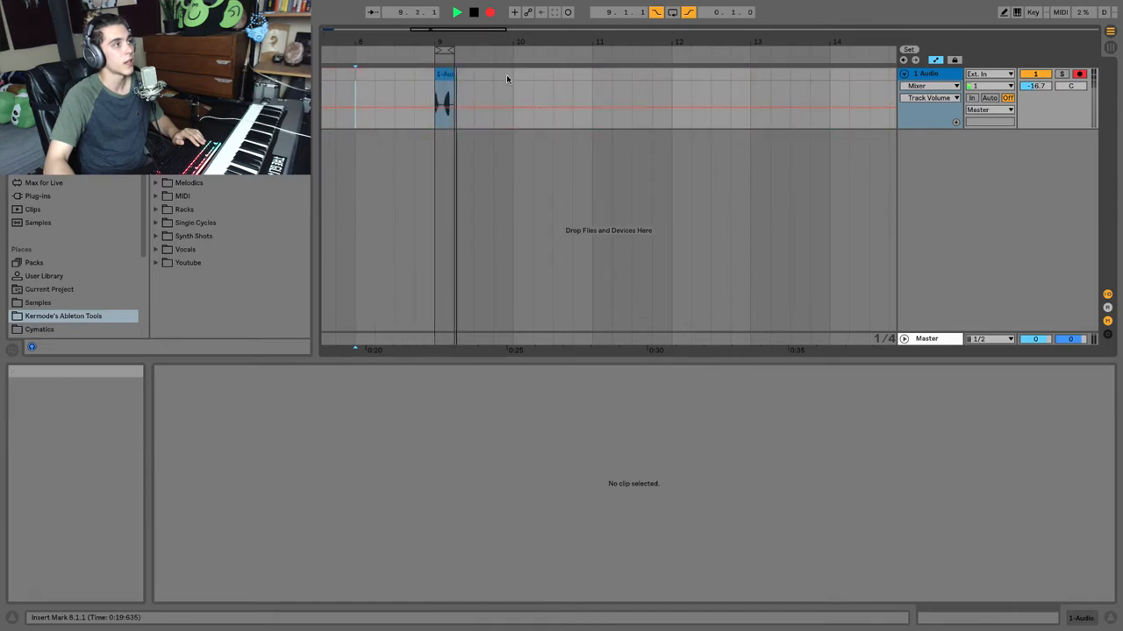
pyautogui.click(442, 79)
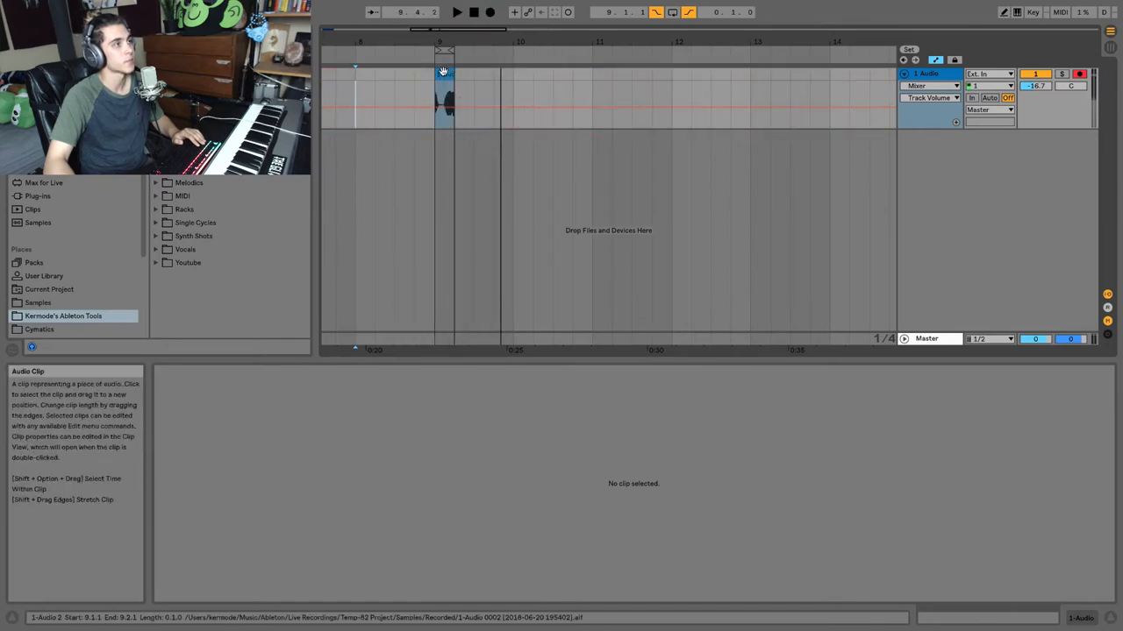
pyautogui.click(441, 73)
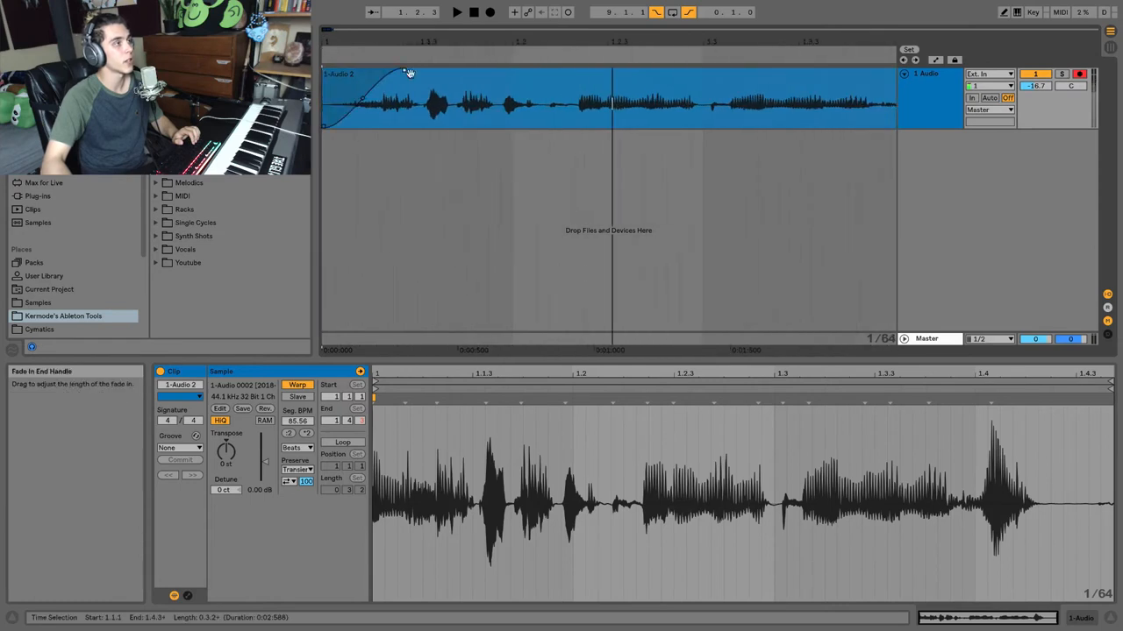
# - Lengthen the warped vocal clip so it spans several bars of the arrangement
pyautogui.click(456, 10)
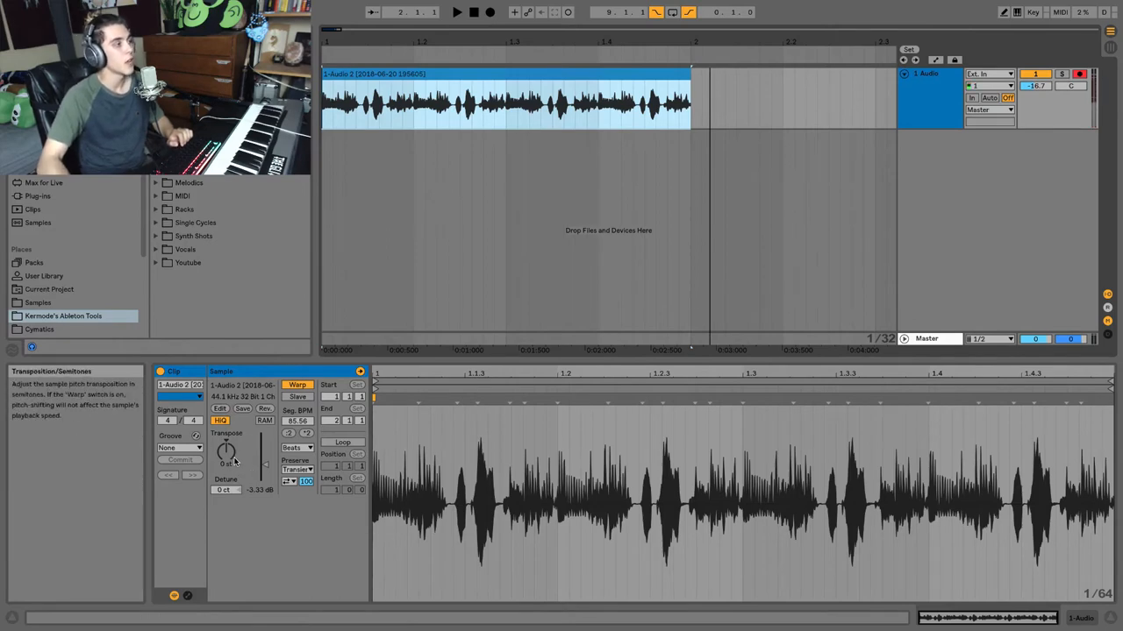
# - Shift the vocal clip's pitch with the Transpose knob and reverse the sample with Rev
pyautogui.moveTo(227, 453); pyautogui.dragTo(226, 442)
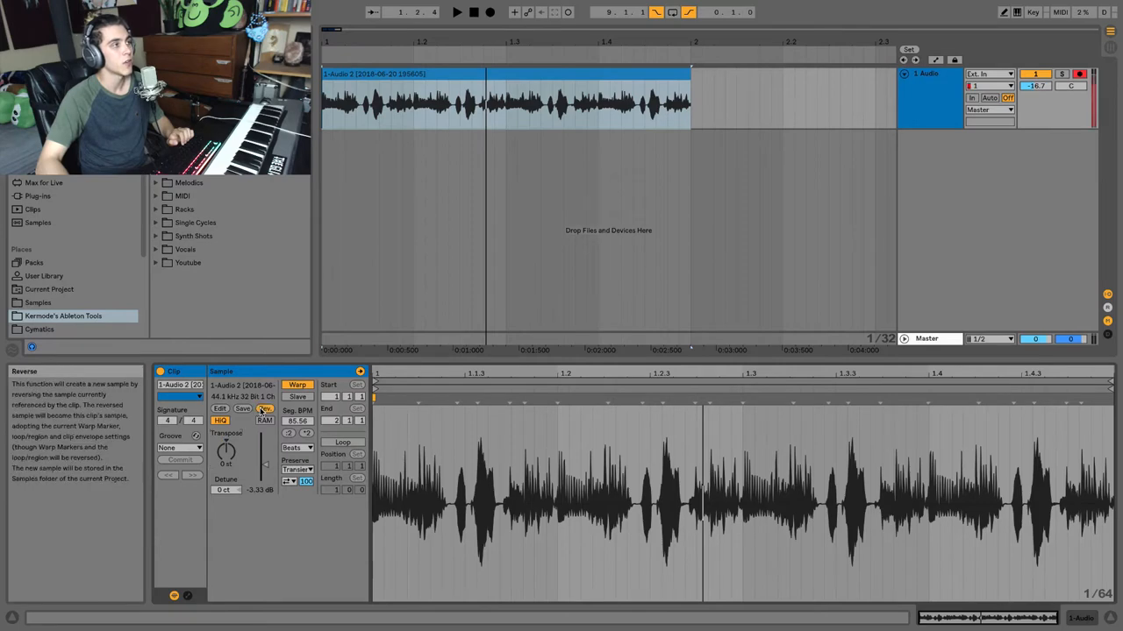
pyautogui.click(265, 409)
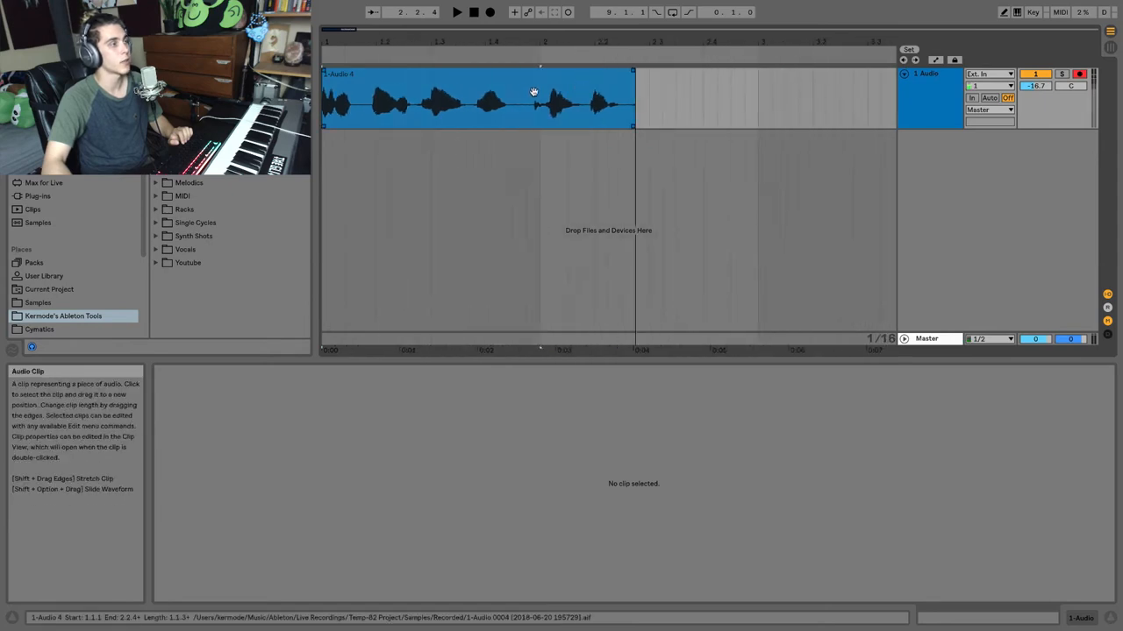
pyautogui.doubleClick(477, 100)
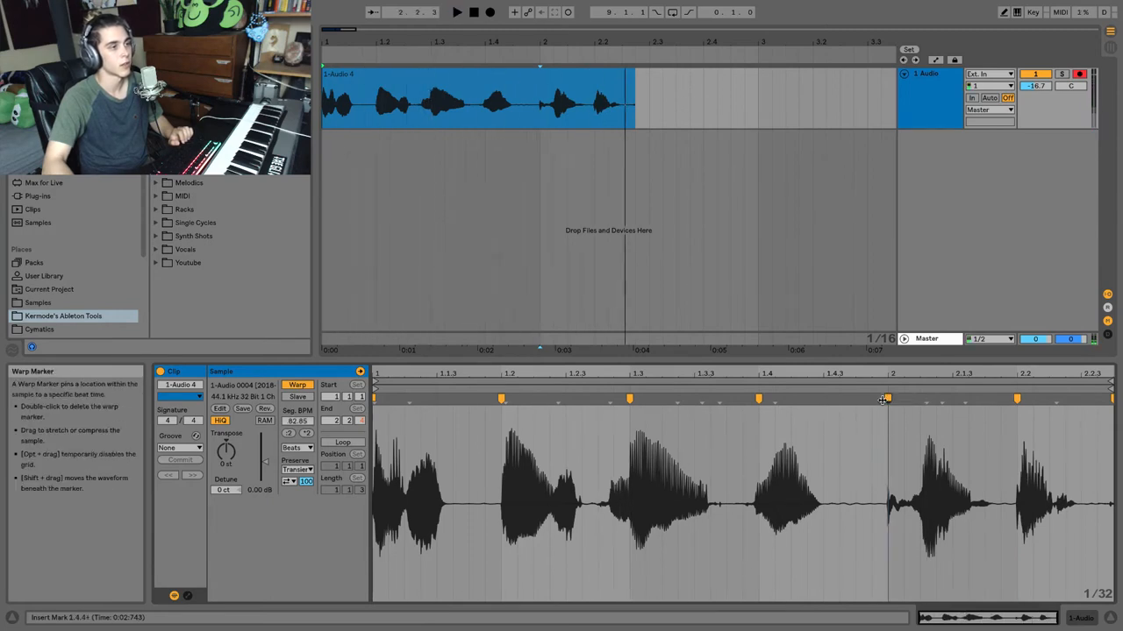
pyautogui.moveTo(884, 400); pyautogui.dragTo(901, 400)
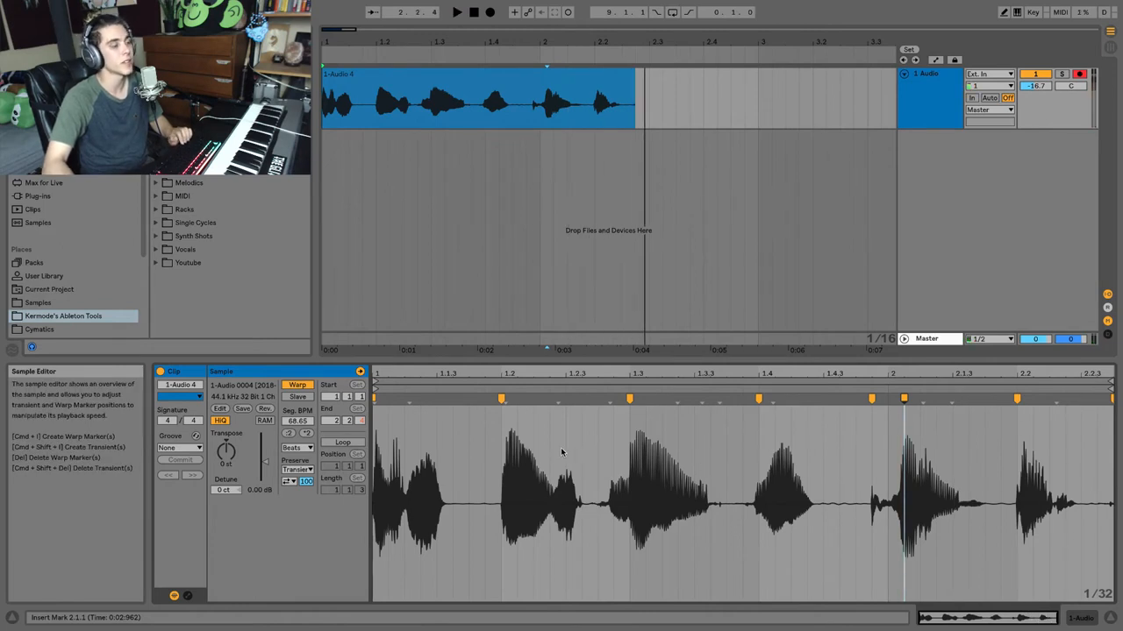
pyautogui.doubleClick(540, 406)
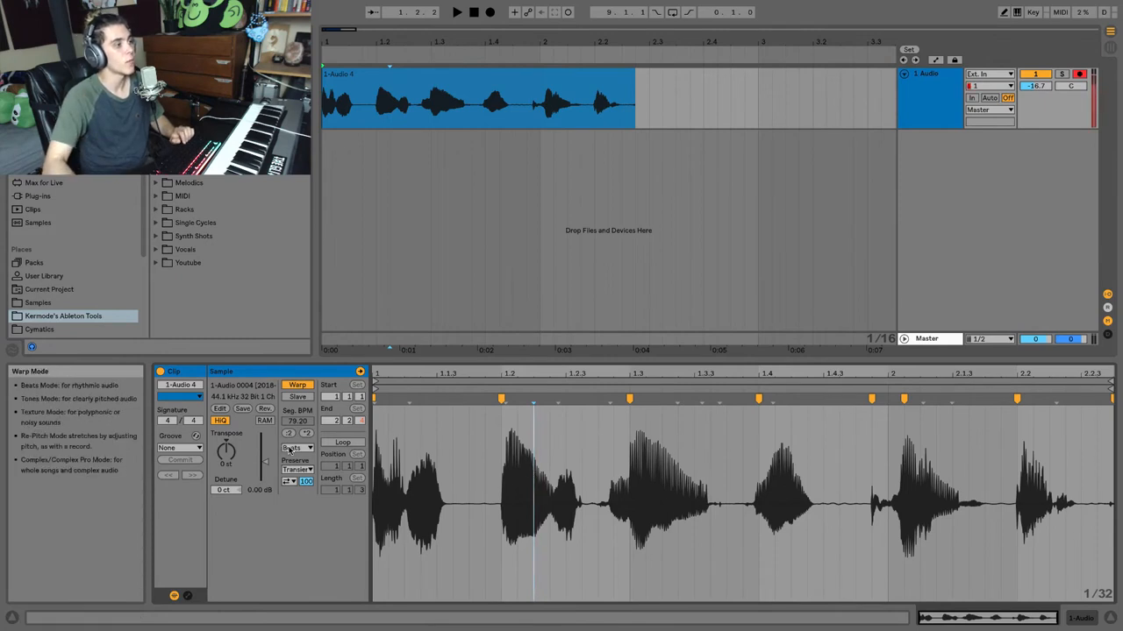
# - Switch the clip's Warp Mode to Complex Pro, audition it and lower the Formants amount
pyautogui.click(298, 447)
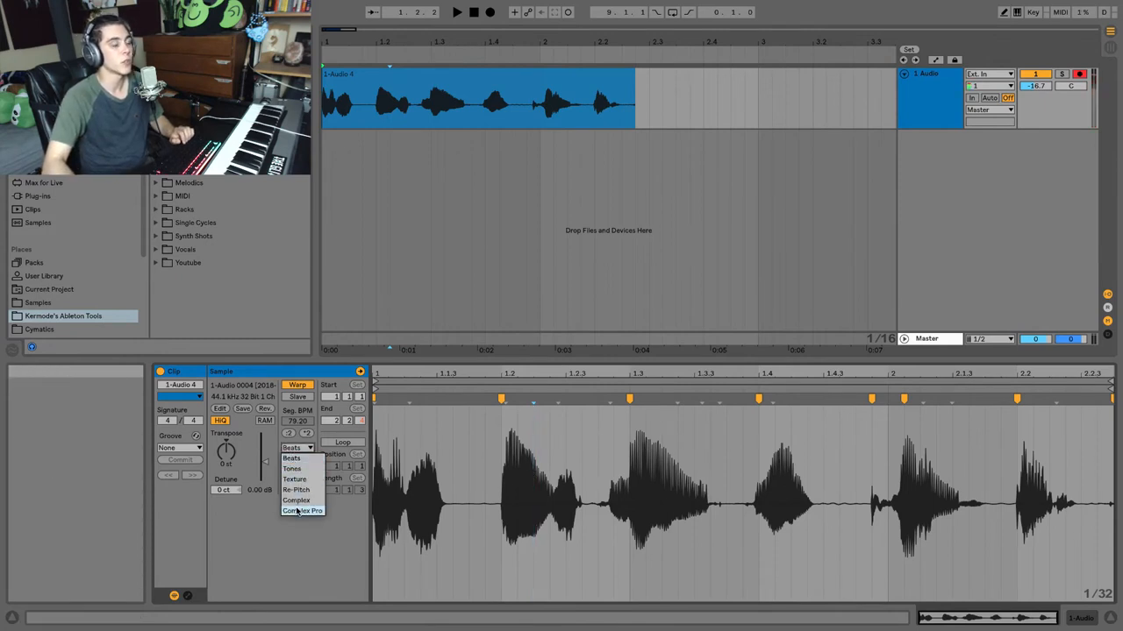
pyautogui.click(302, 509)
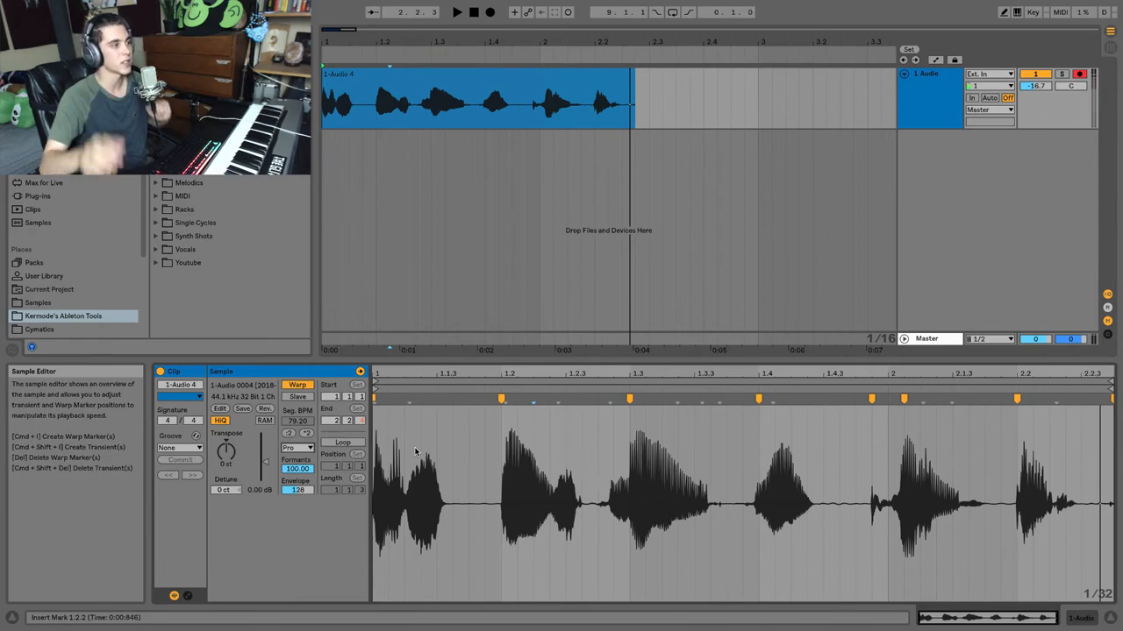
pyautogui.click(296, 448)
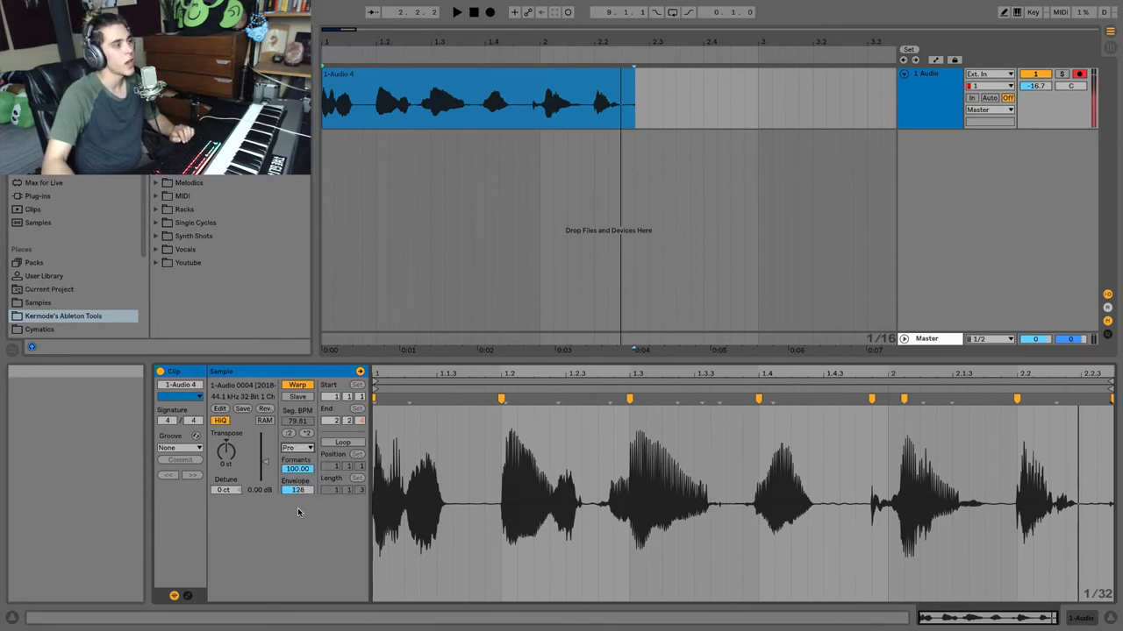
pyautogui.moveTo(379, 470)
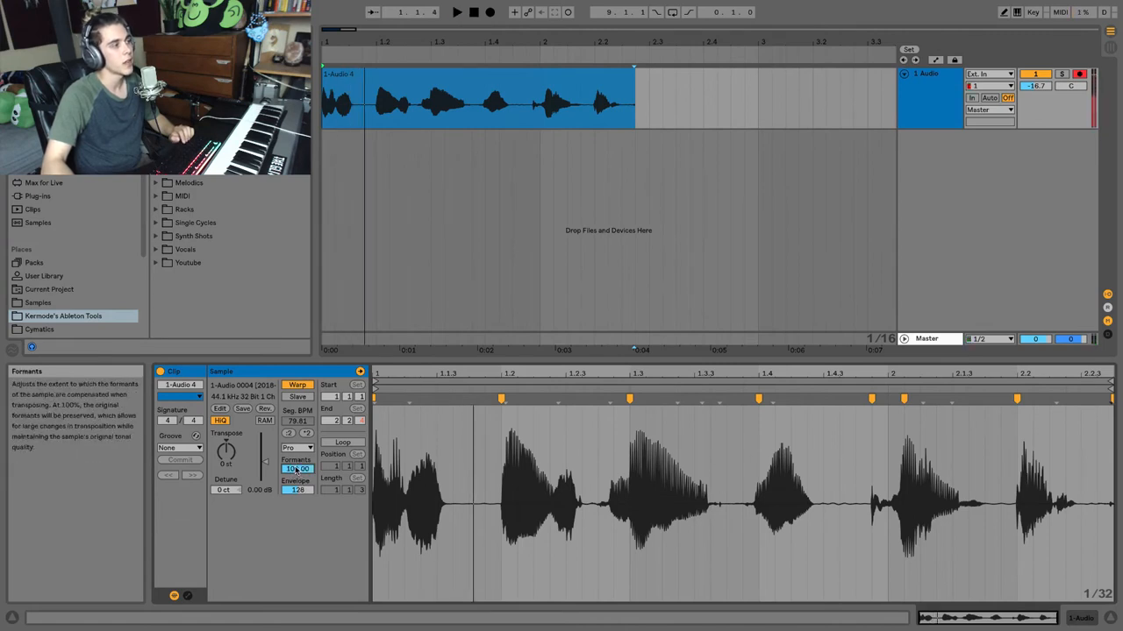
pyautogui.moveTo(227, 449); pyautogui.dragTo(227, 474)
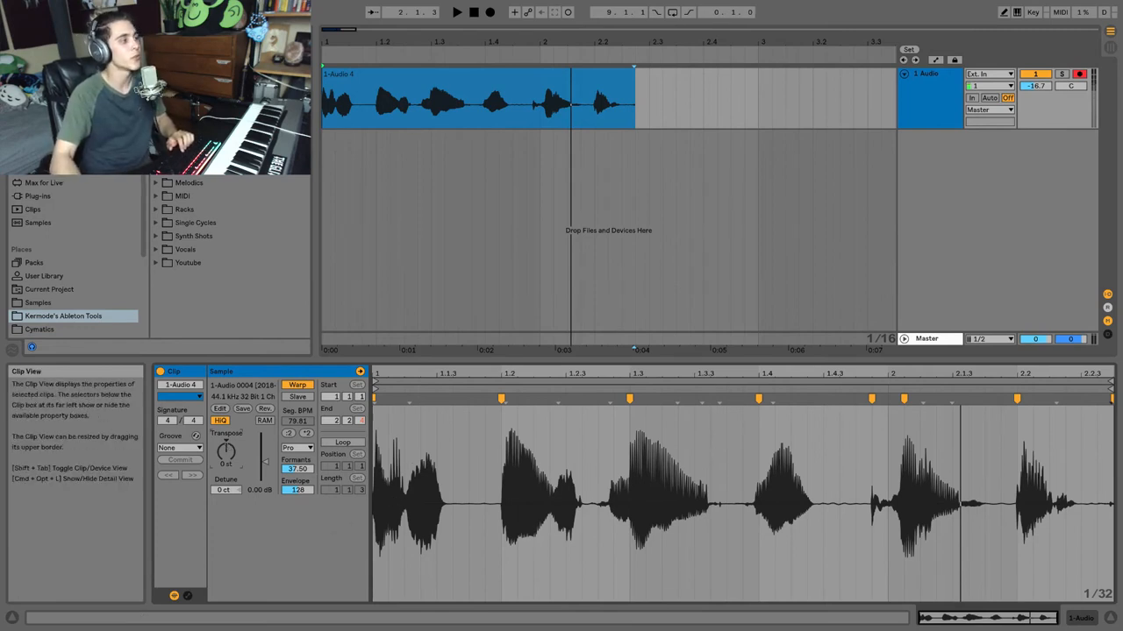
# - Change the clip's Warp Mode from Complex Pro to Re-Pitch
pyautogui.click(296, 447)
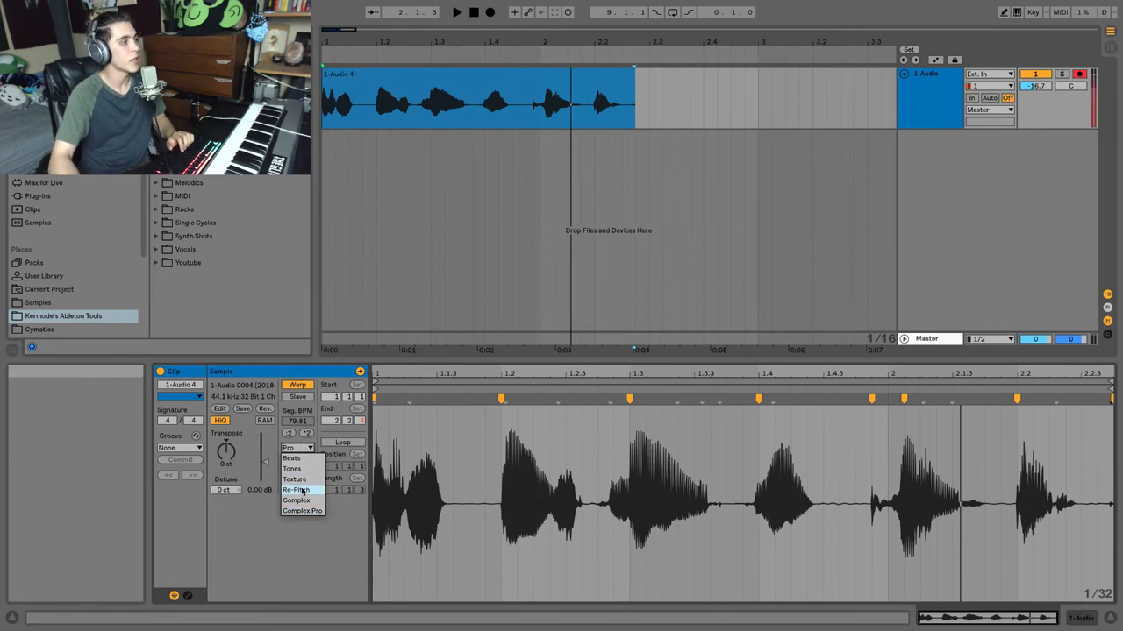
pyautogui.click(297, 489)
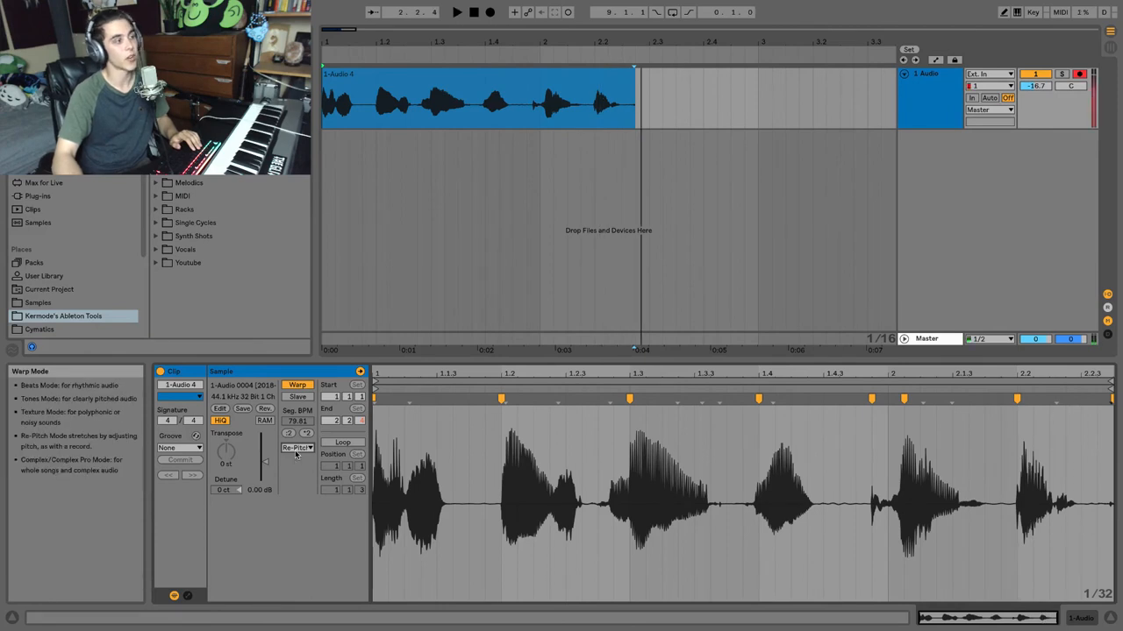
# - Switch to Texture warping, enlarge Grain Size, audition the clip and raise Flux
pyautogui.click(295, 447)
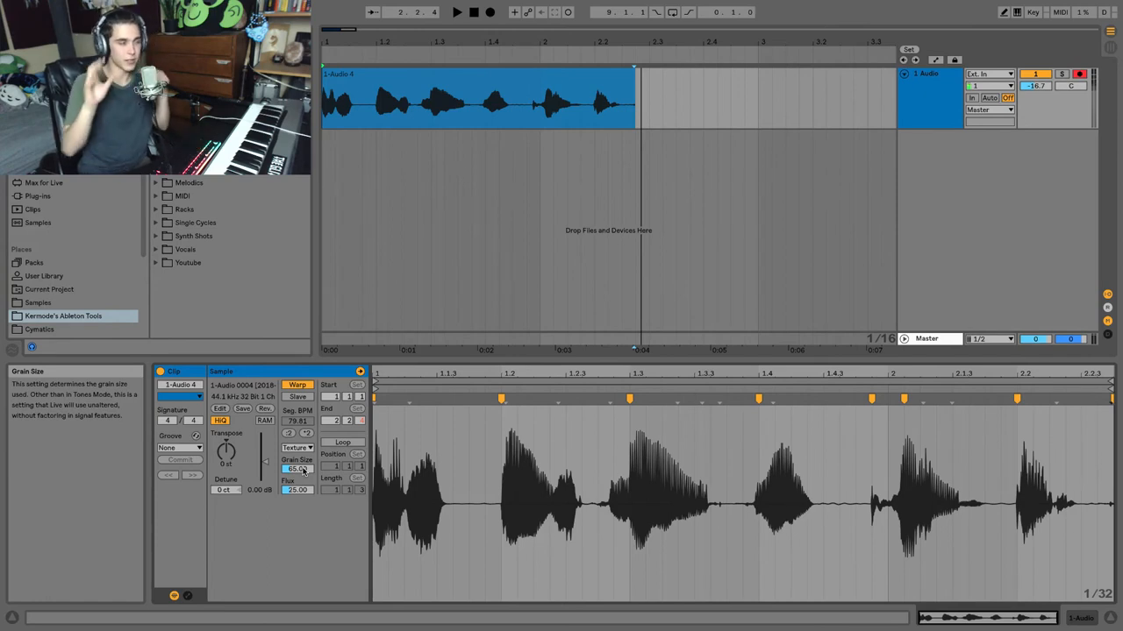
pyautogui.click(456, 10)
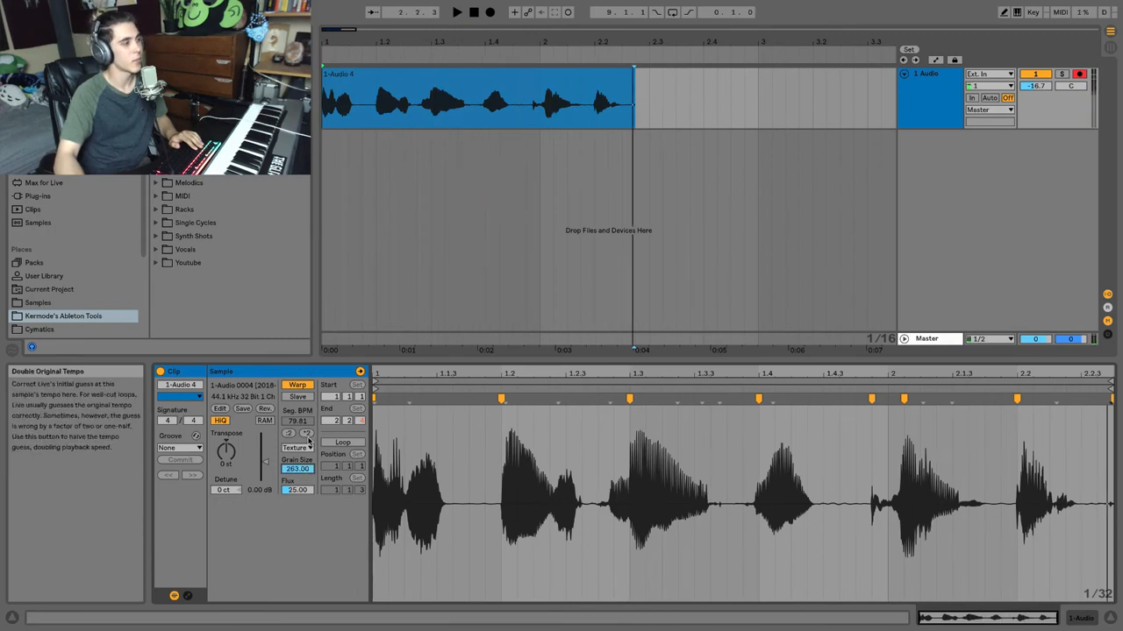
pyautogui.click(456, 12)
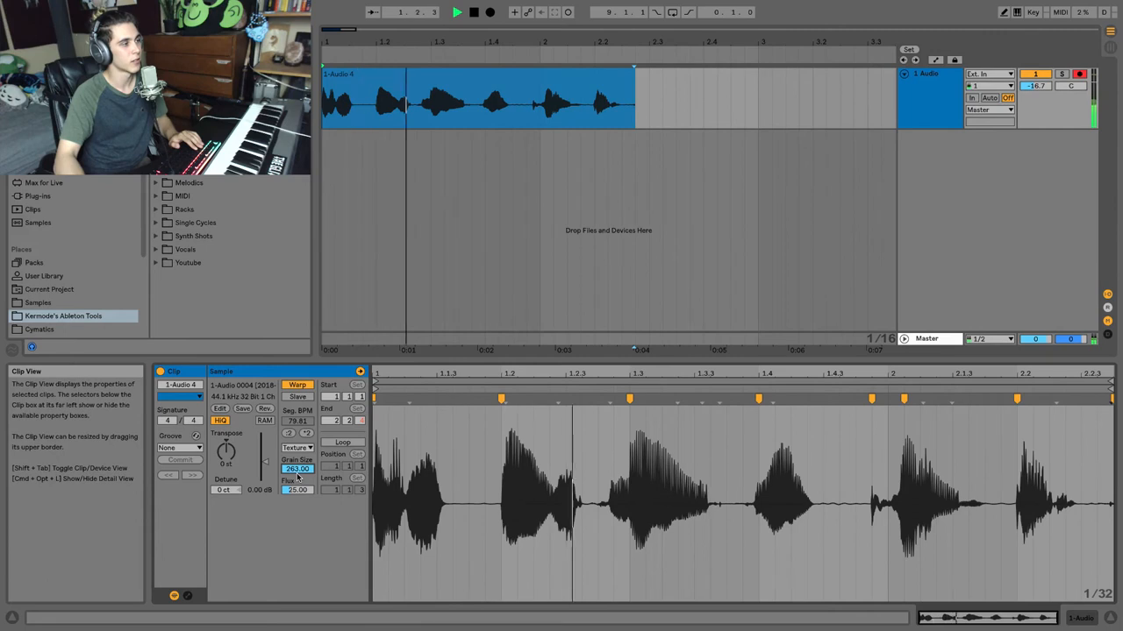
pyautogui.click(458, 11)
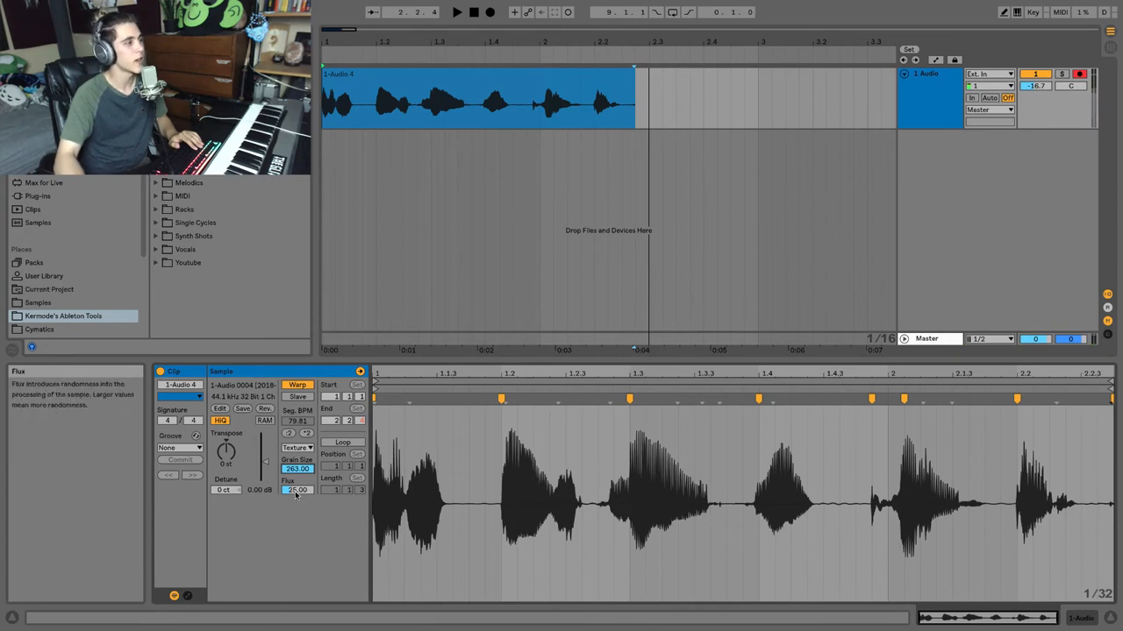
pyautogui.moveTo(297, 490); pyautogui.dragTo(297, 456)
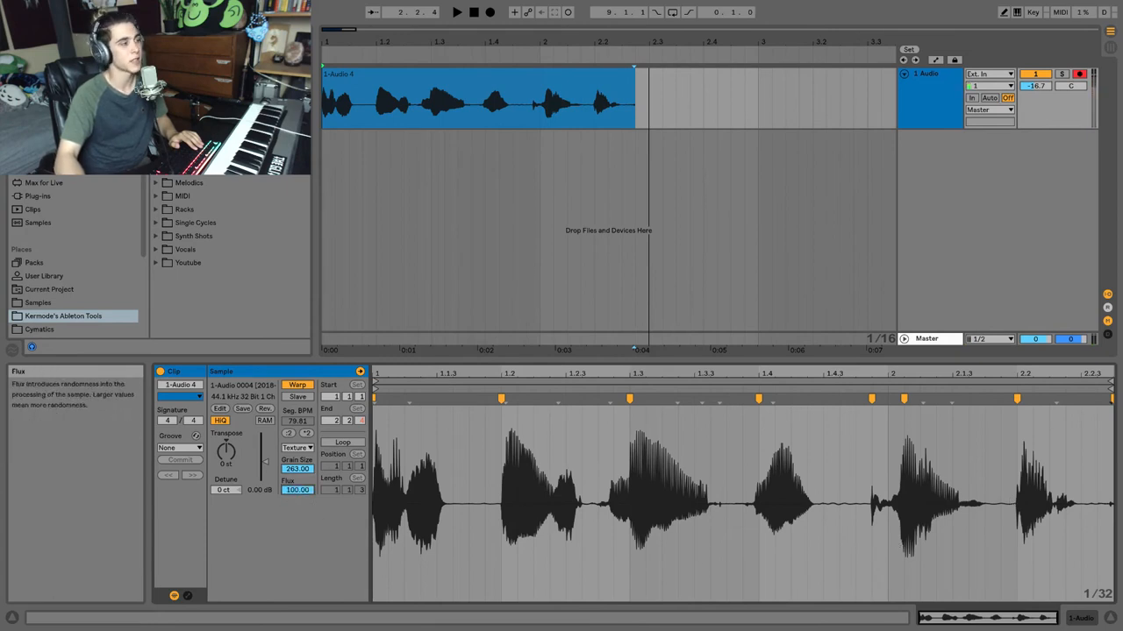
pyautogui.click(483, 14)
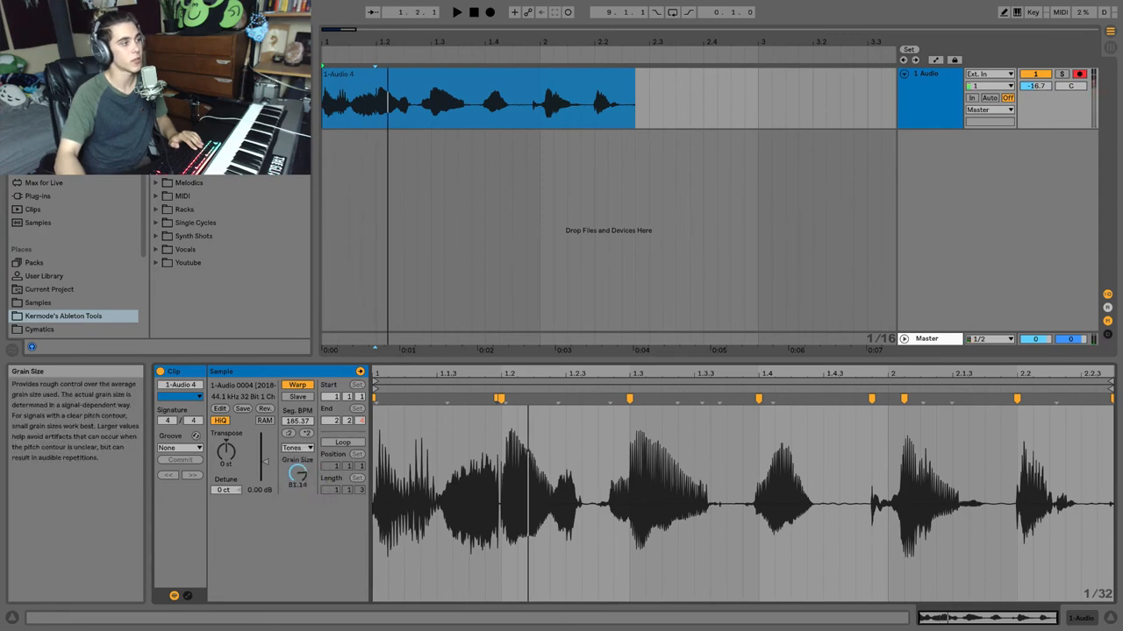
# - Adjust the Tones mode Grain Size on the vocal clip
pyautogui.moveTo(299, 474); pyautogui.dragTo(298, 460)
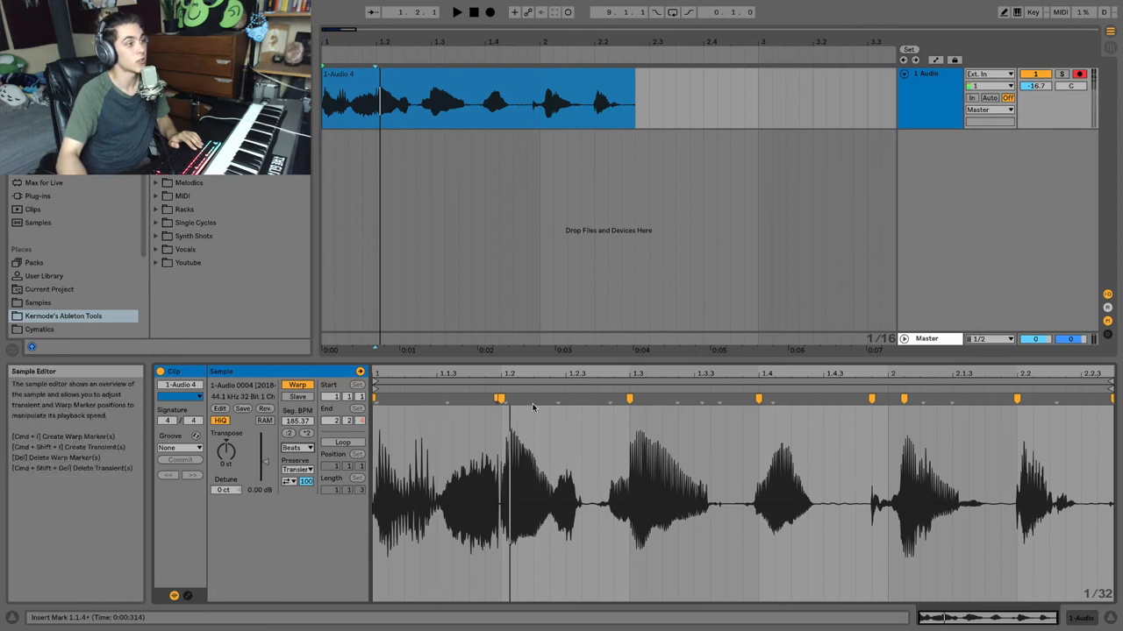
pyautogui.moveTo(681, 398)
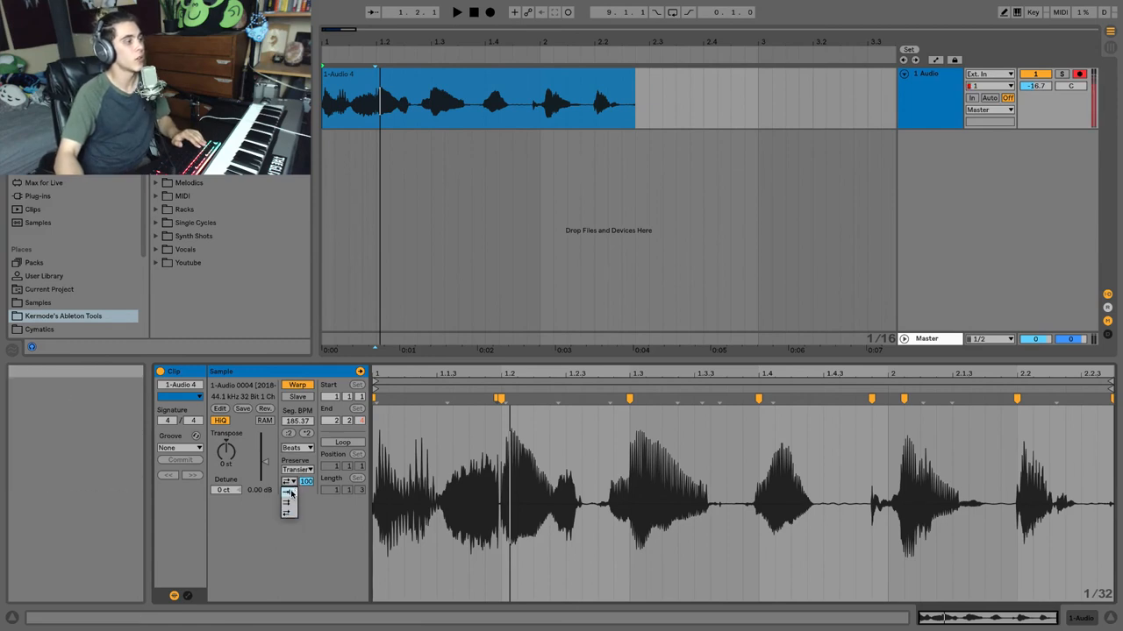
pyautogui.moveTo(290, 481)
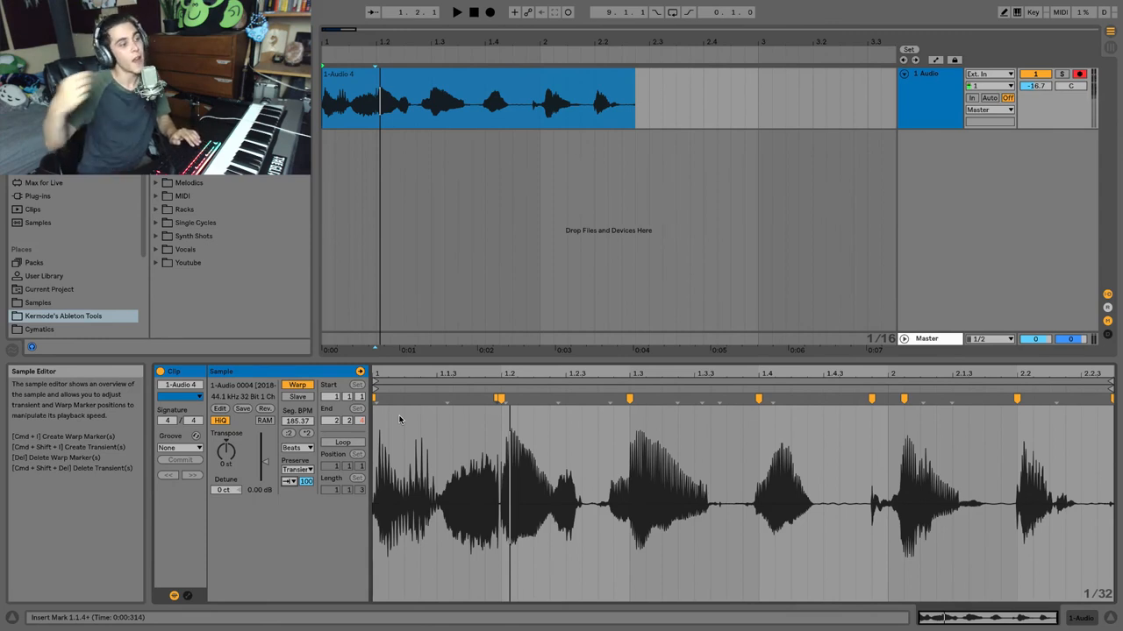
pyautogui.moveTo(569, 491)
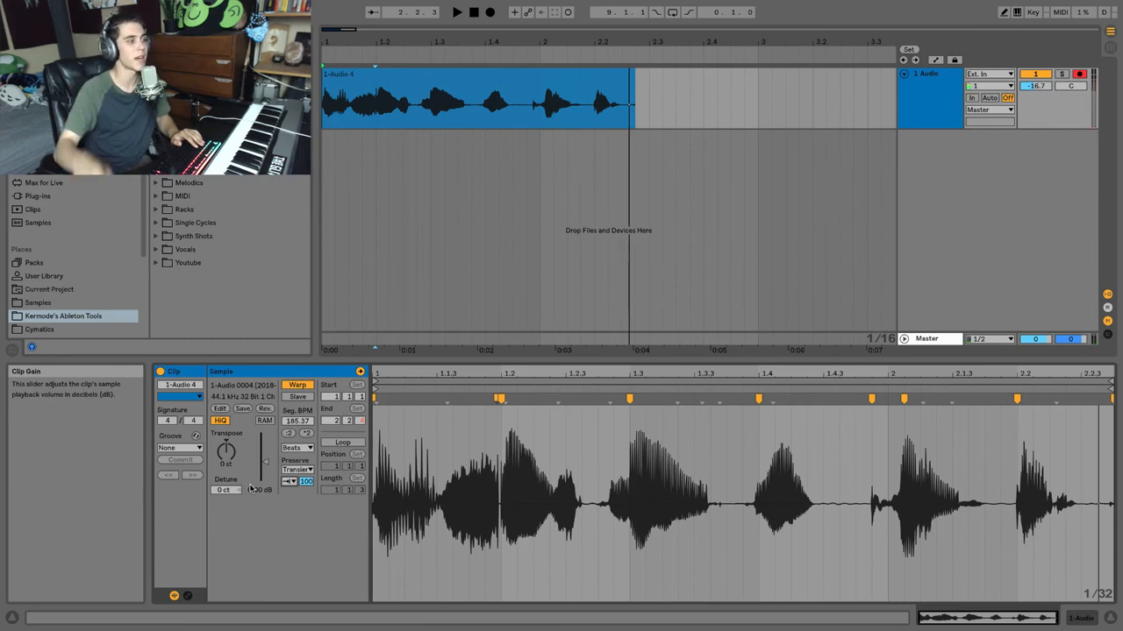
# - Reconfirm Beats warp mode on the vocal clip and choose a different transient Preserve division
pyautogui.click(296, 447)
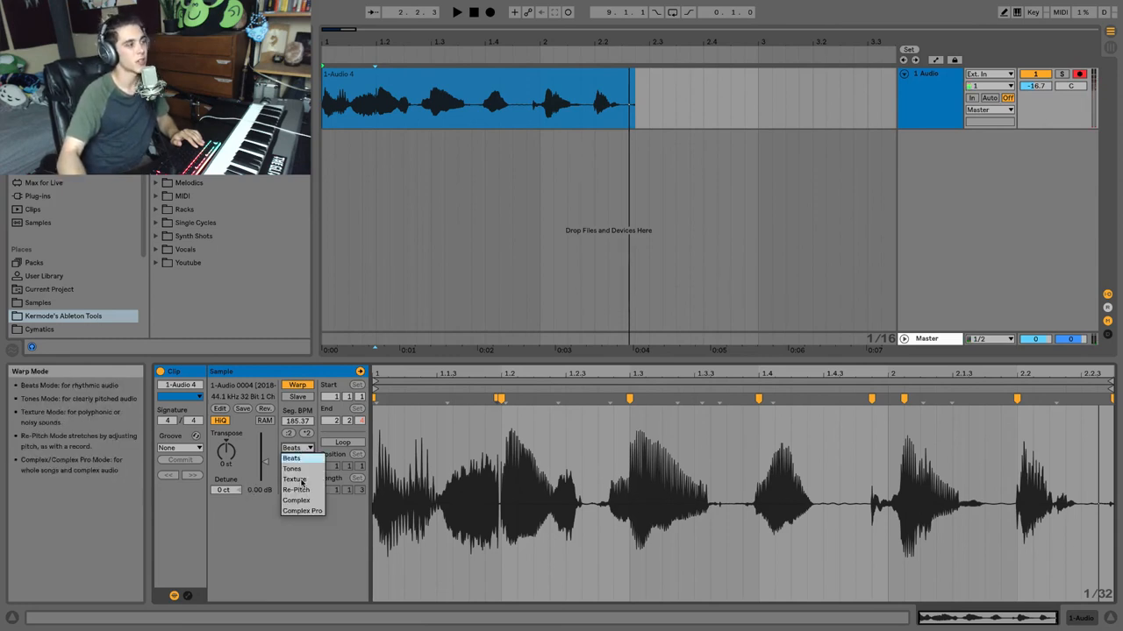
pyautogui.click(293, 458)
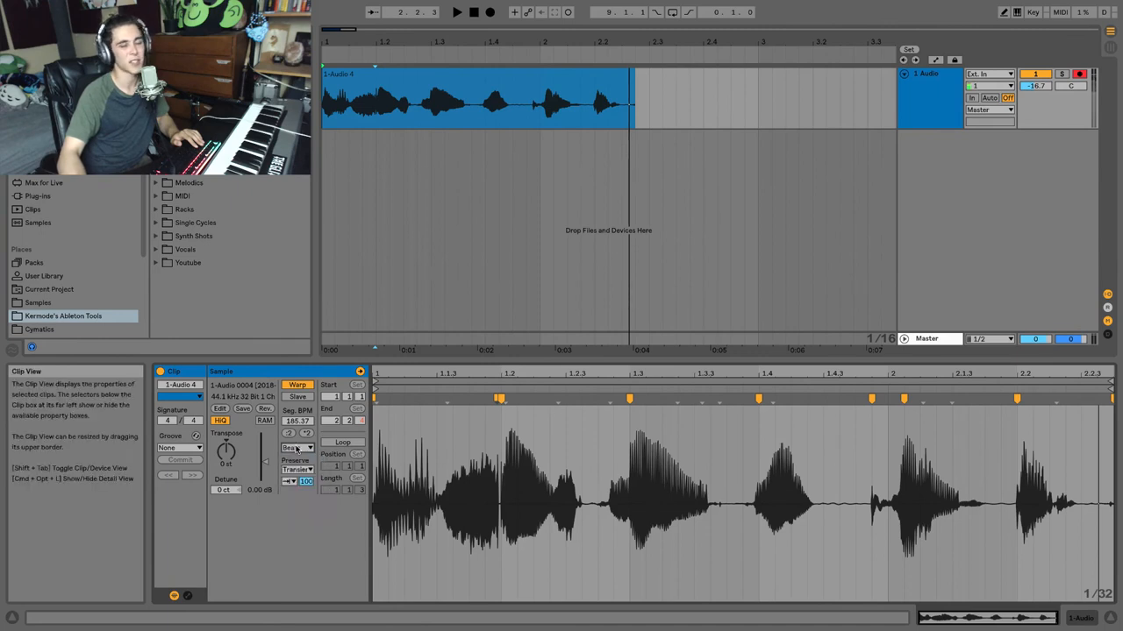
pyautogui.click(296, 447)
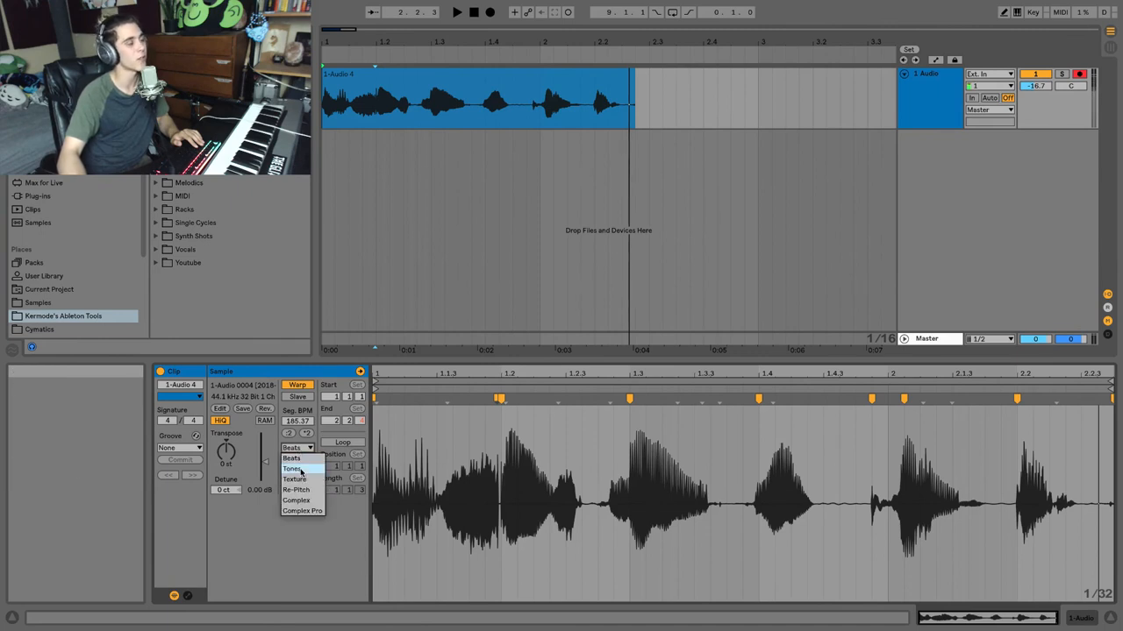
pyautogui.click(294, 447)
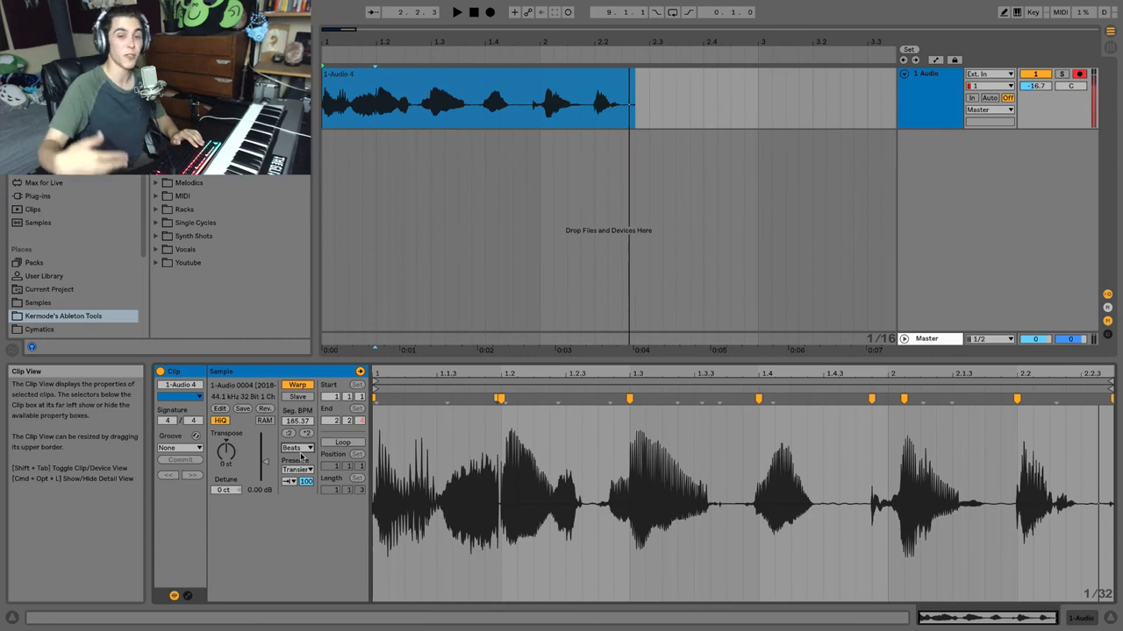
pyautogui.moveTo(294, 470)
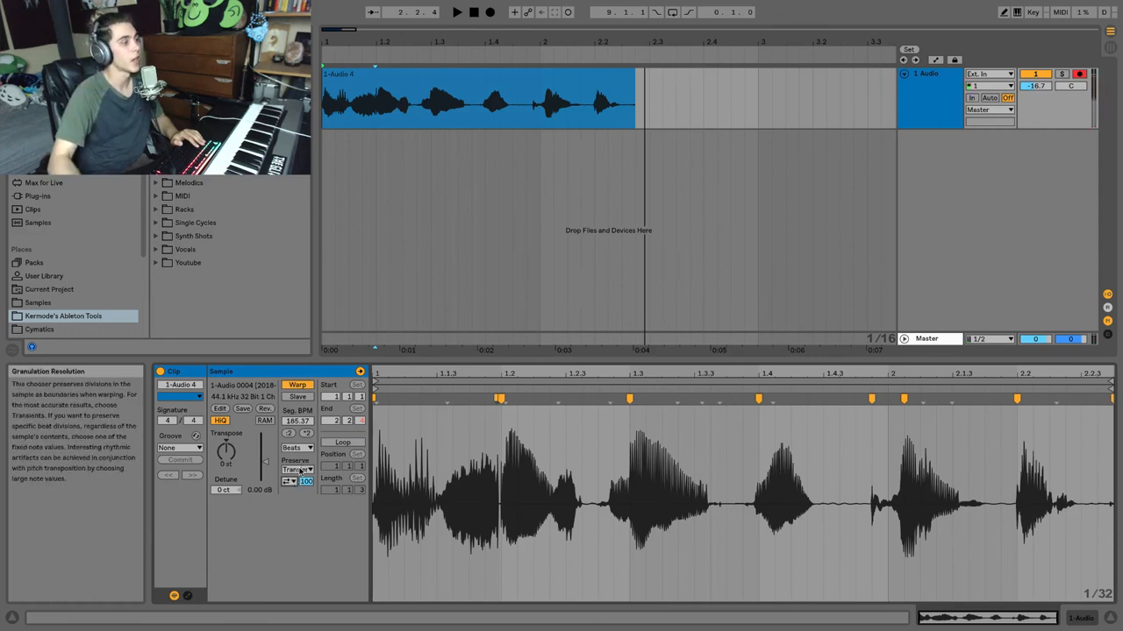
pyautogui.click(299, 470)
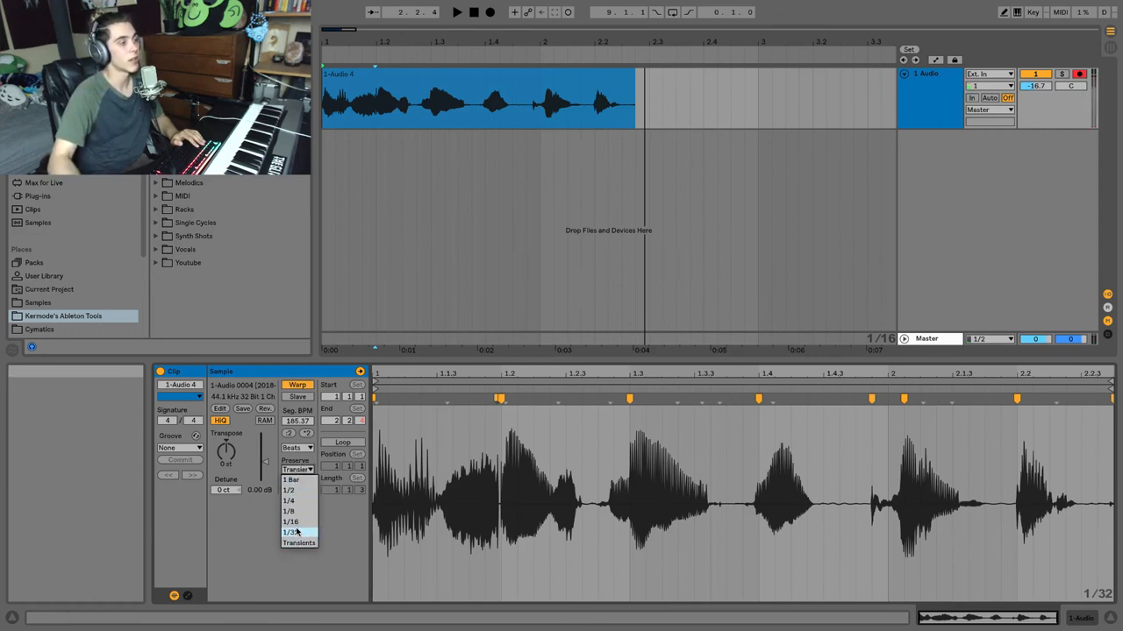
pyautogui.click(291, 519)
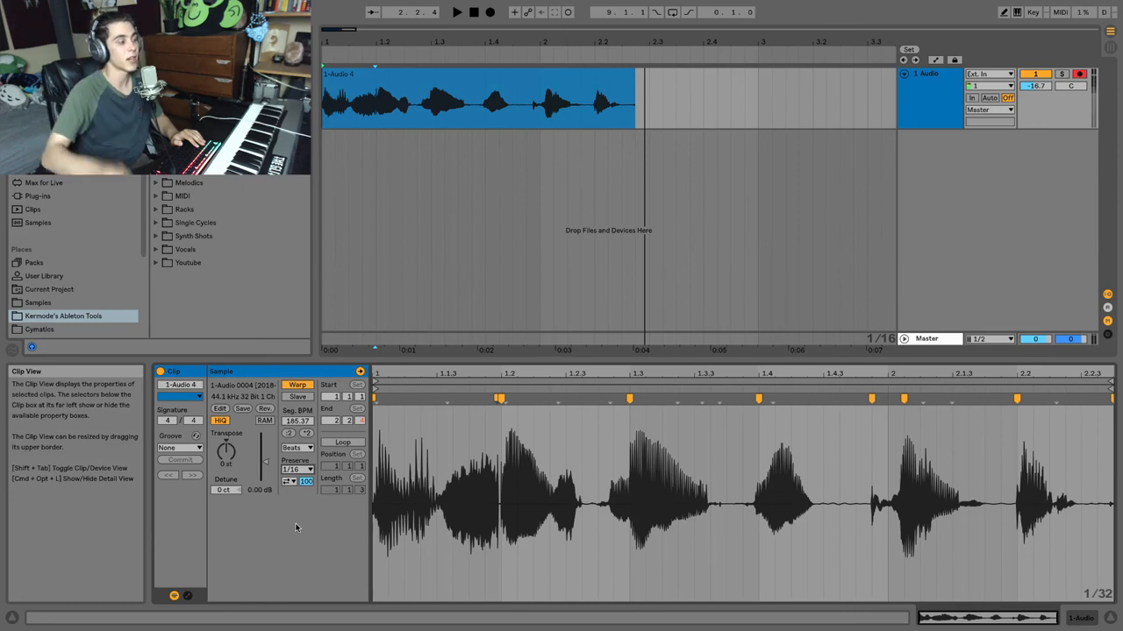